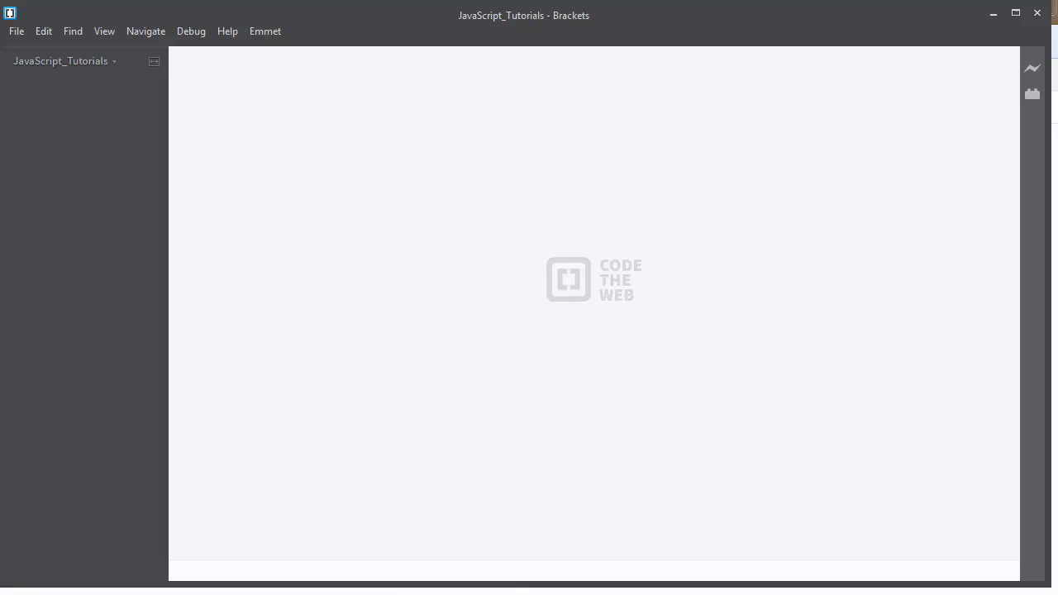
Create a new untitled document and highlight the note about accessing the outer function's variables.
left_click(16, 31)
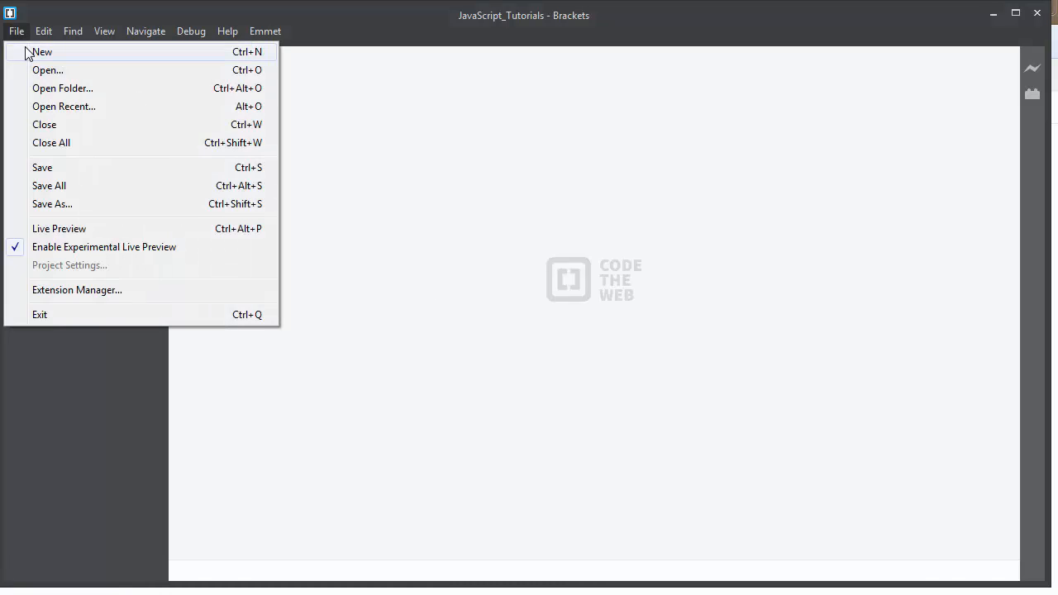
left_click(41, 51)
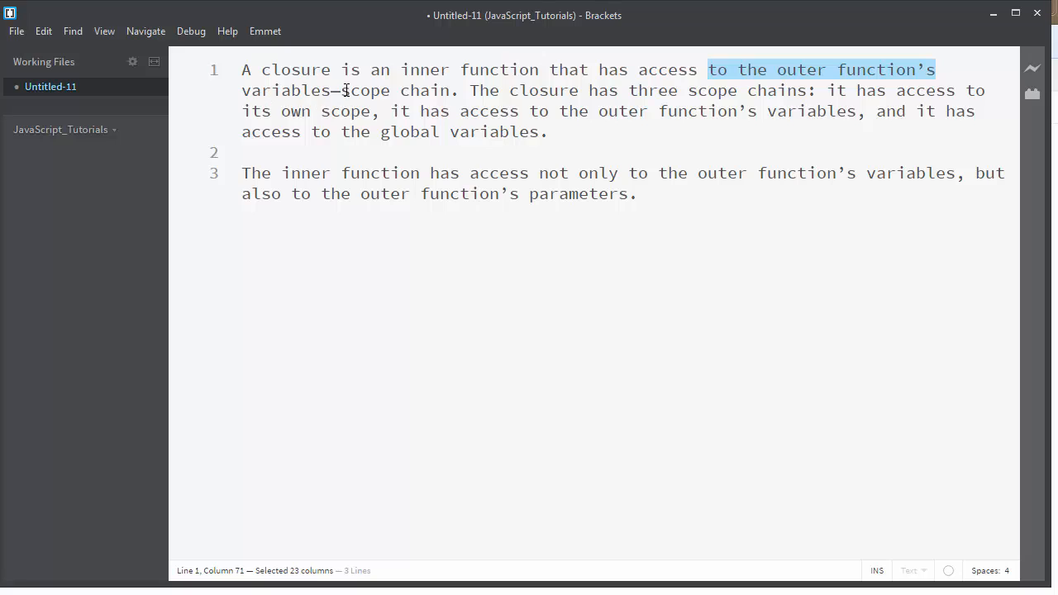
mouse_move(477, 98)
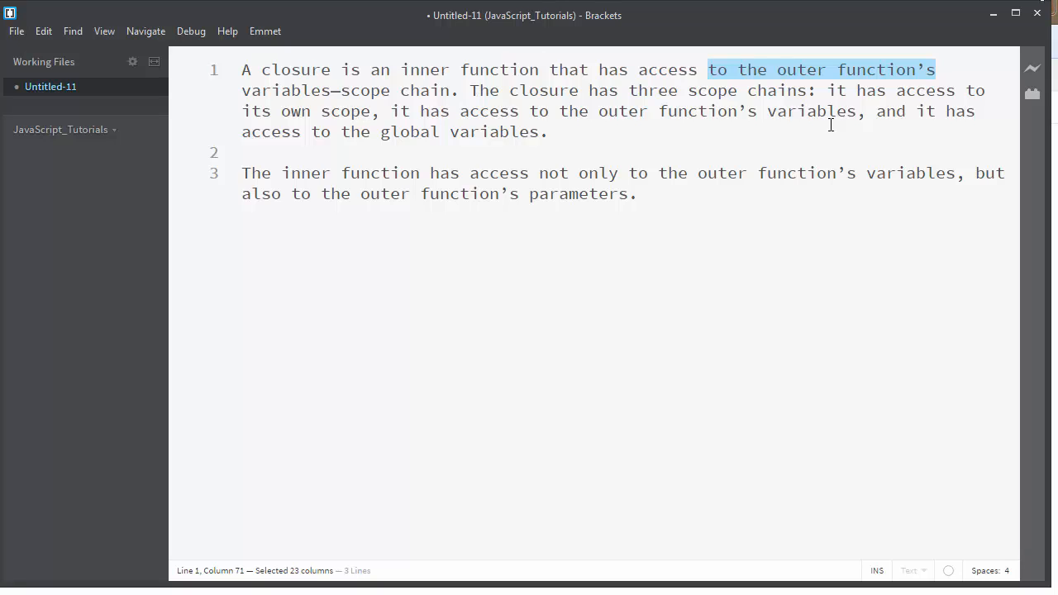
mouse_move(390, 112)
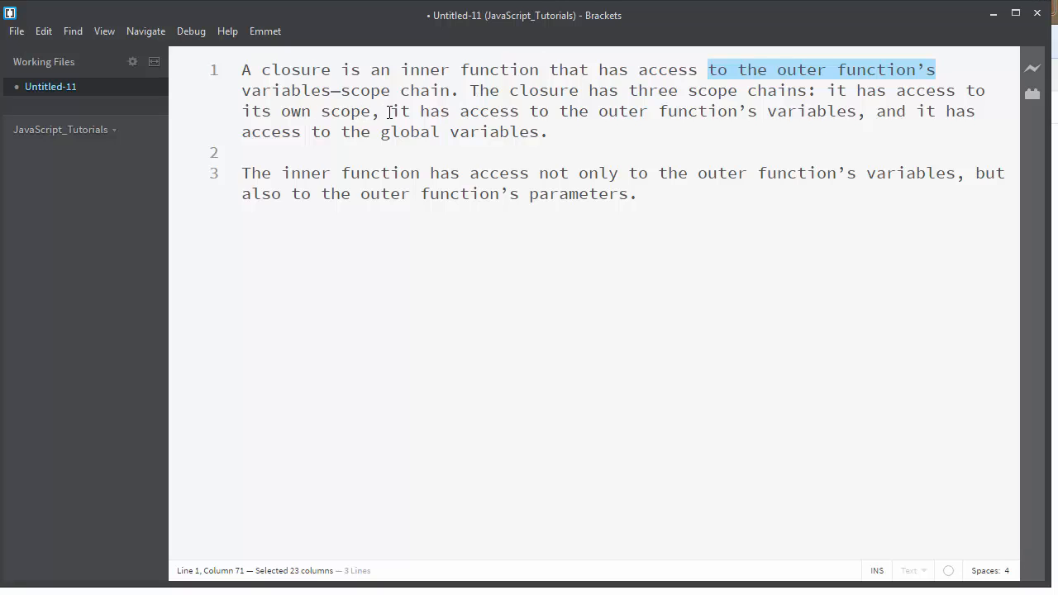
left_click_drag(391, 110, 648, 111)
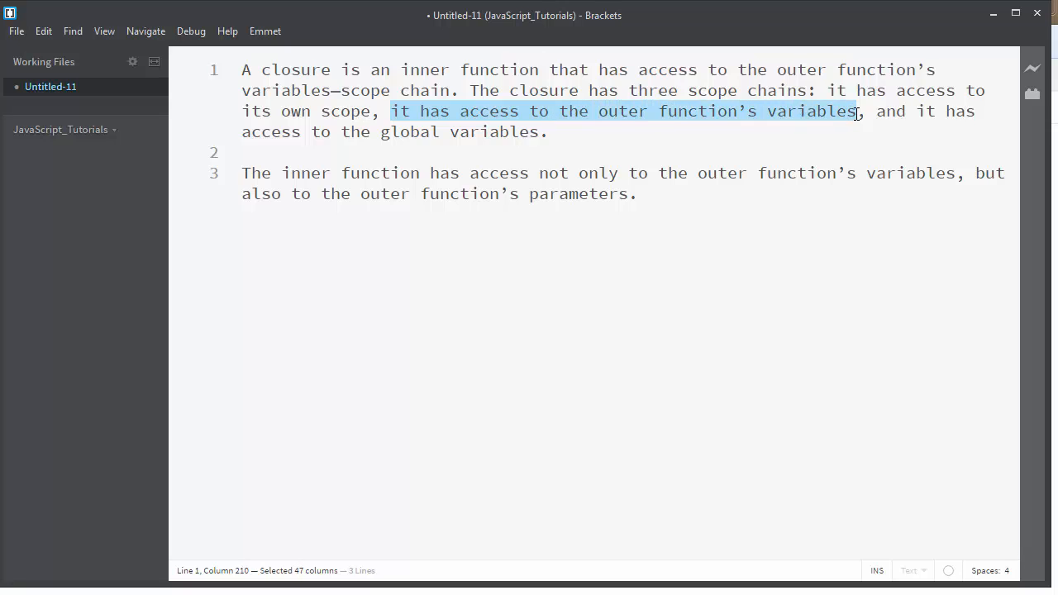
mouse_move(759, 126)
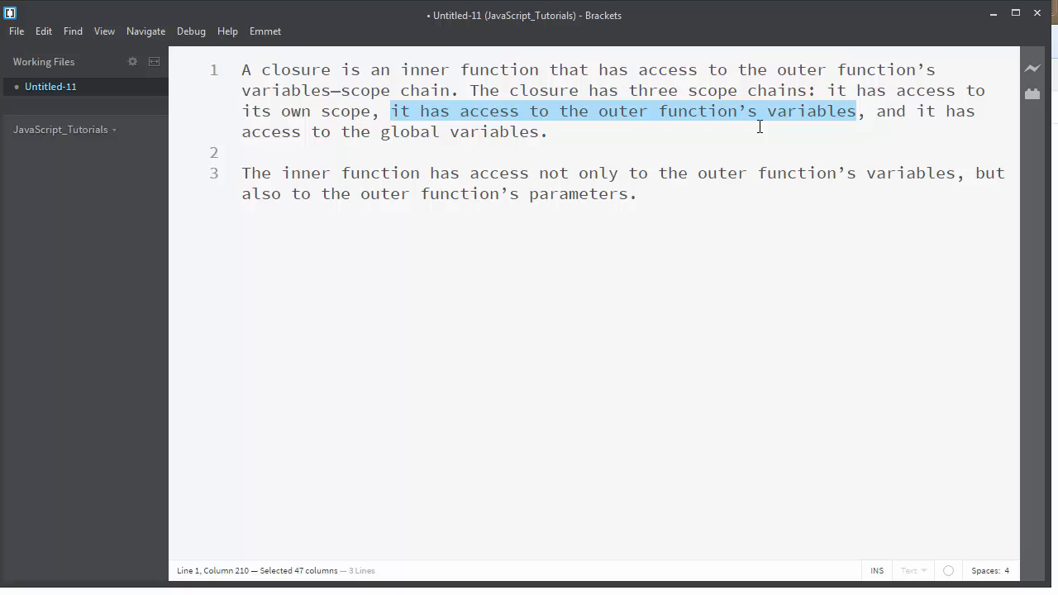
mouse_move(555, 225)
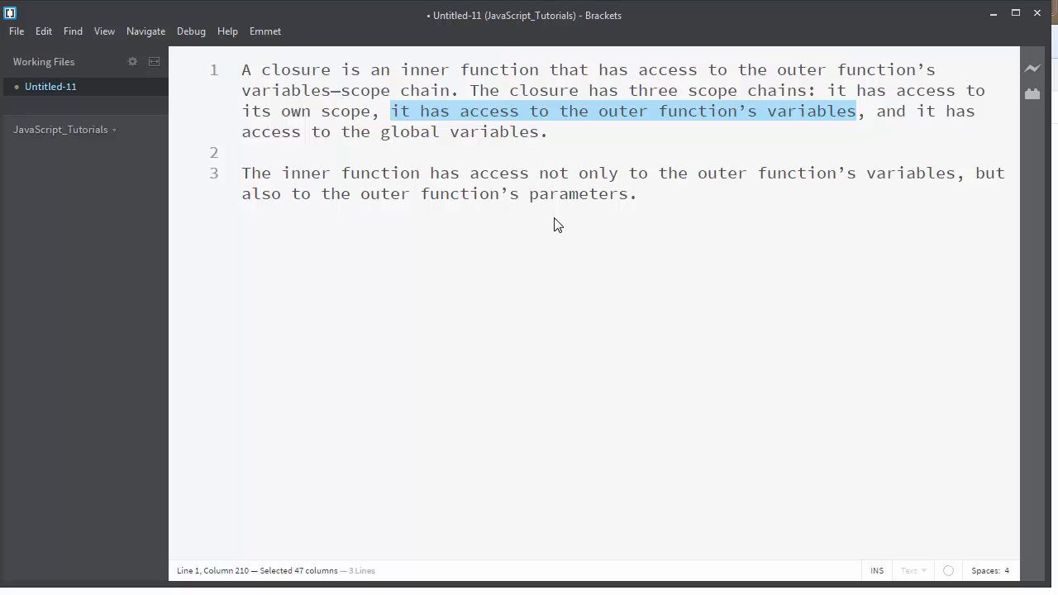
Create a second new document and save it as index.html.
left_click(14, 30)
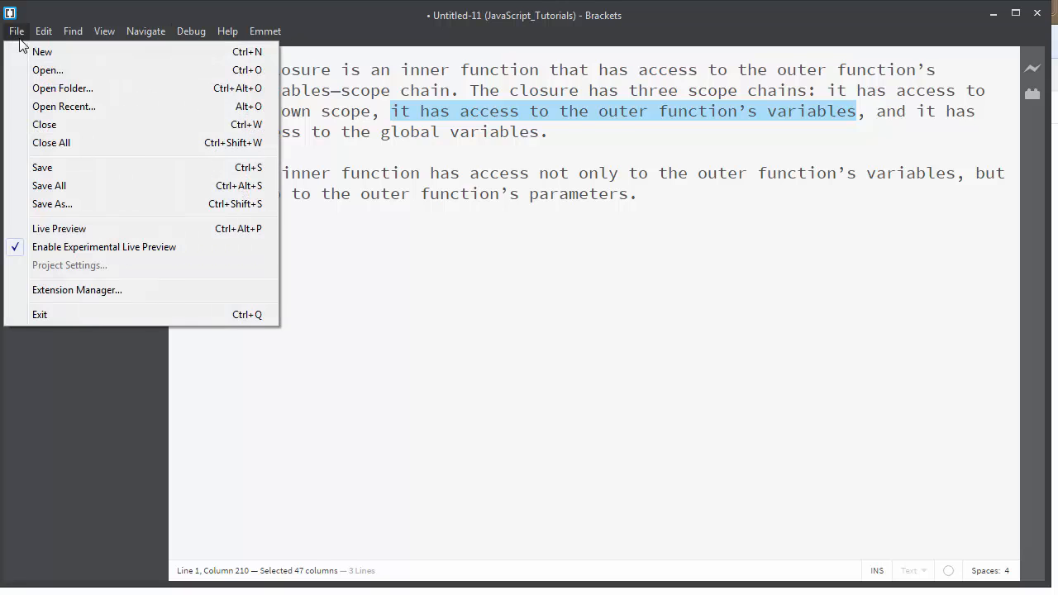
left_click(42, 51)
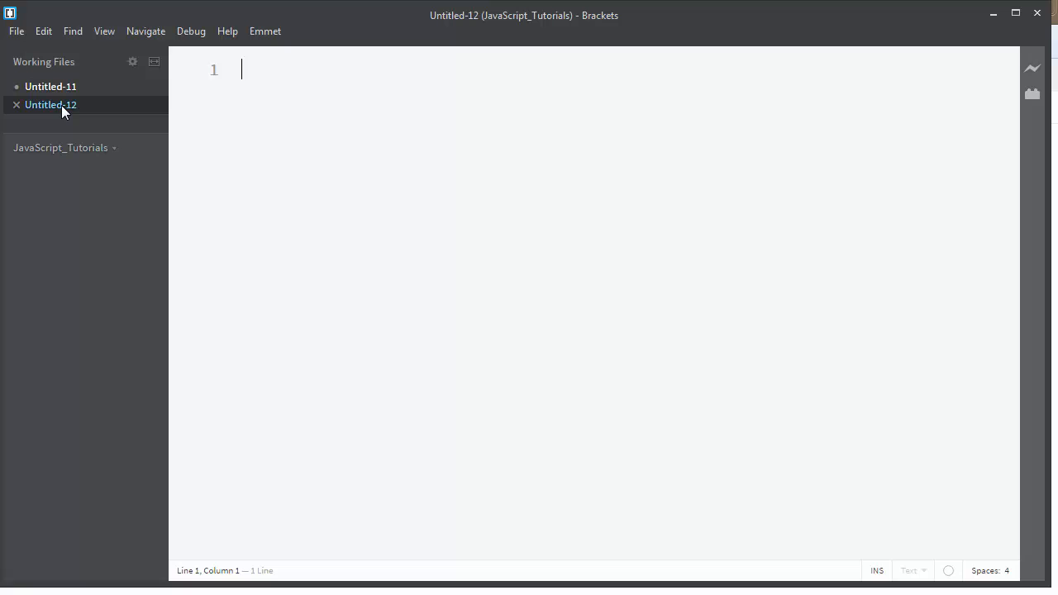
right_click(50, 104)
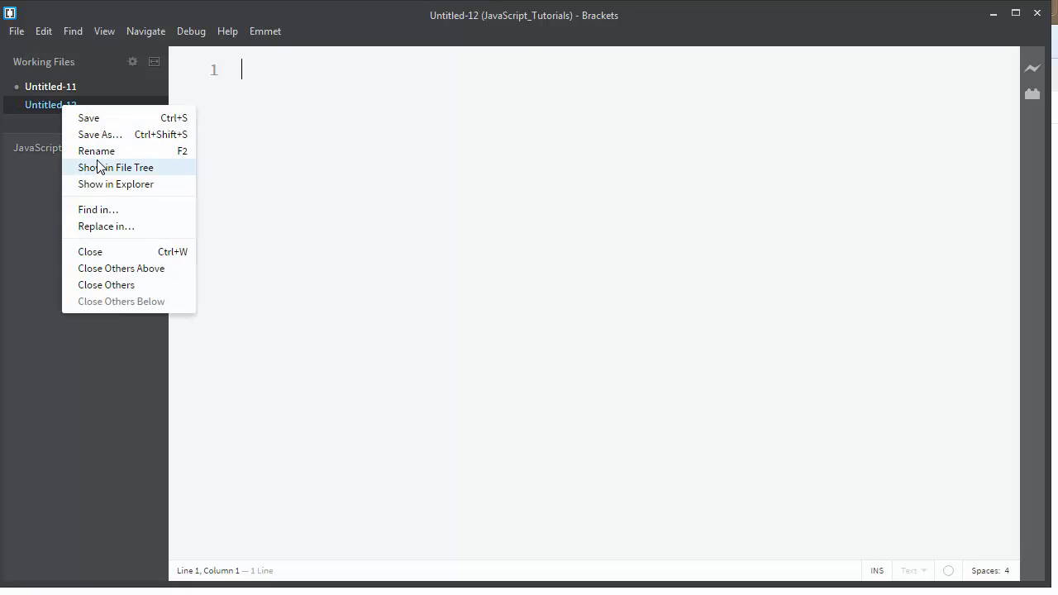
left_click(99, 134)
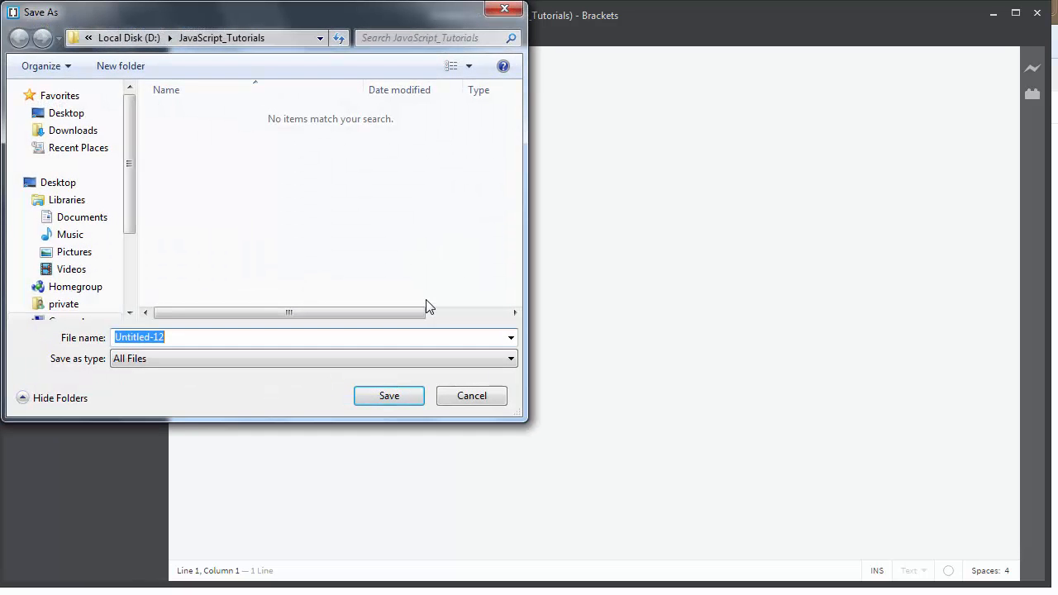
type("inde")
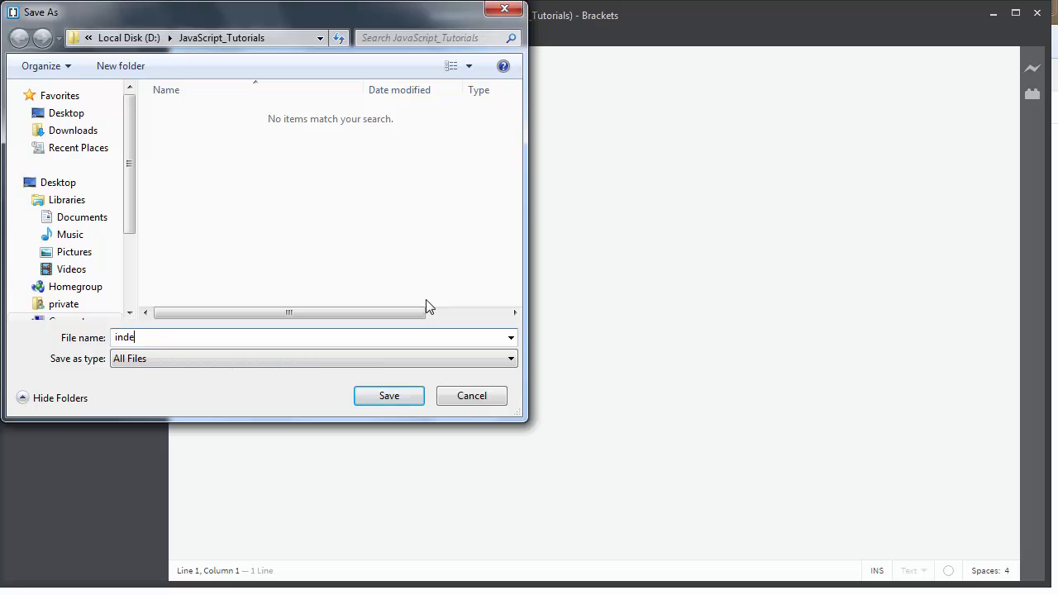
left_click(388, 397)
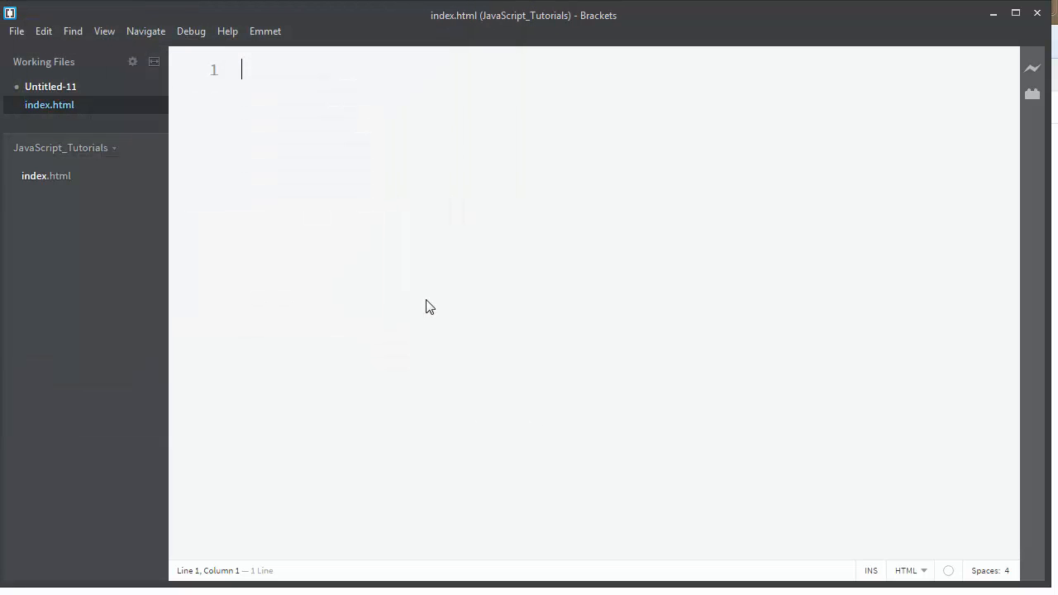
Expand the ! Emmet abbreviation into an HTML5 skeleton and leave a blank line in the script block.
type("!")
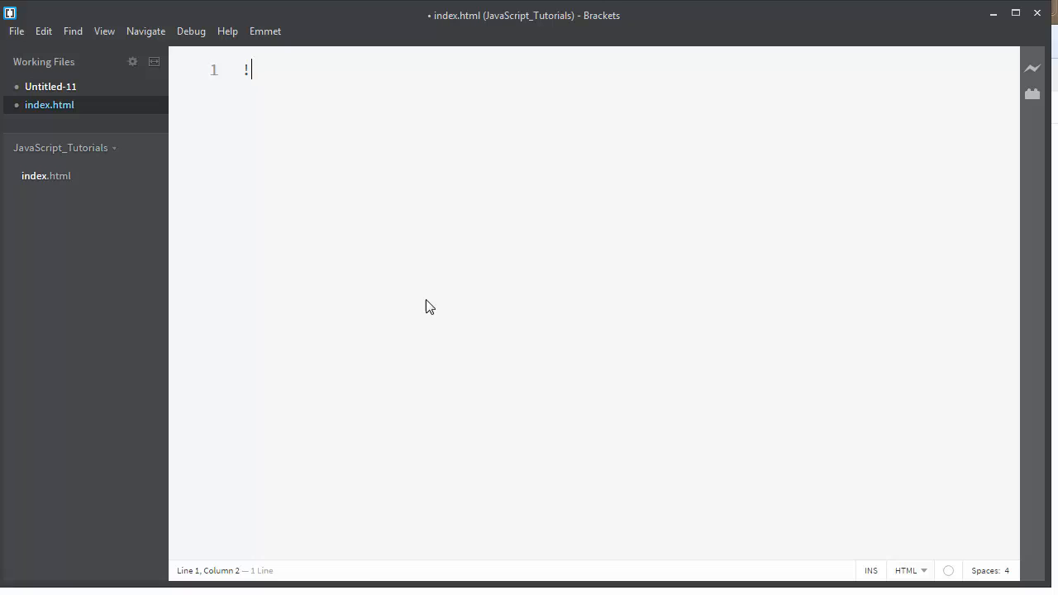
key("Tab")
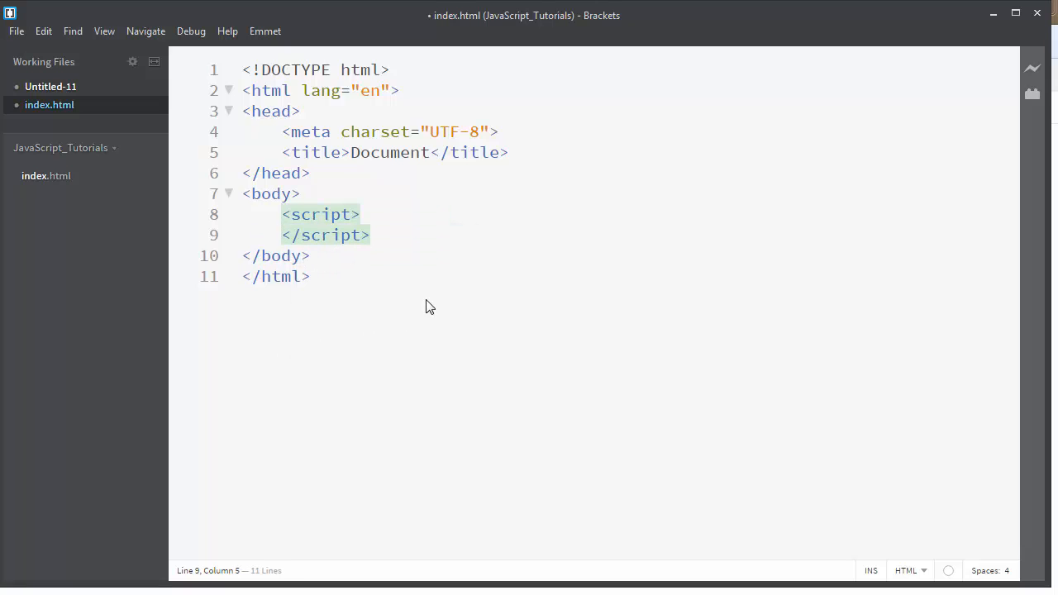
key("Enter")
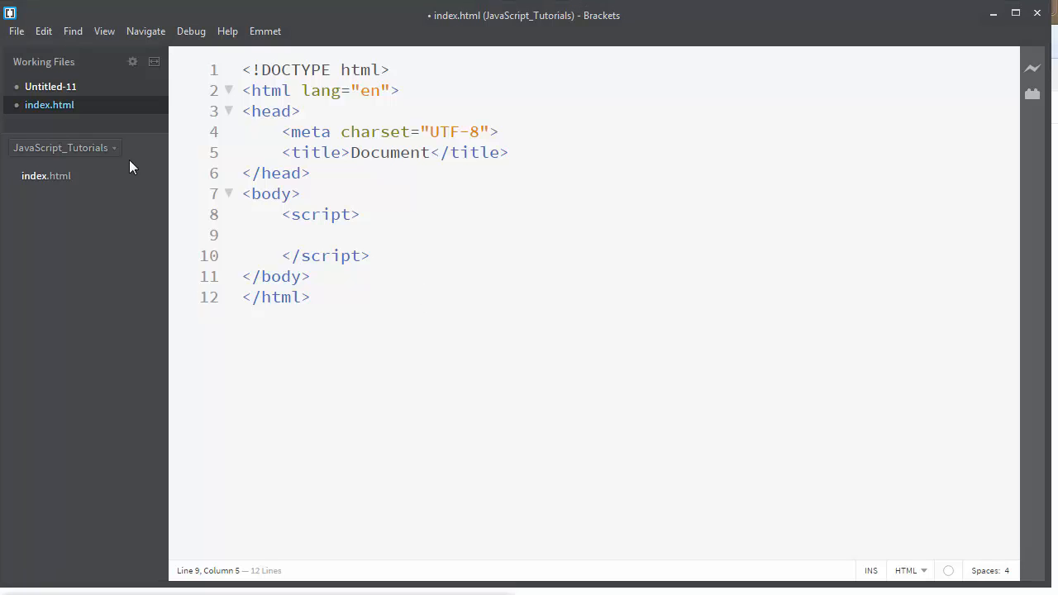
Write function capital_city(state, city) { with the parameter corrected from states to state.
left_click(321, 234)
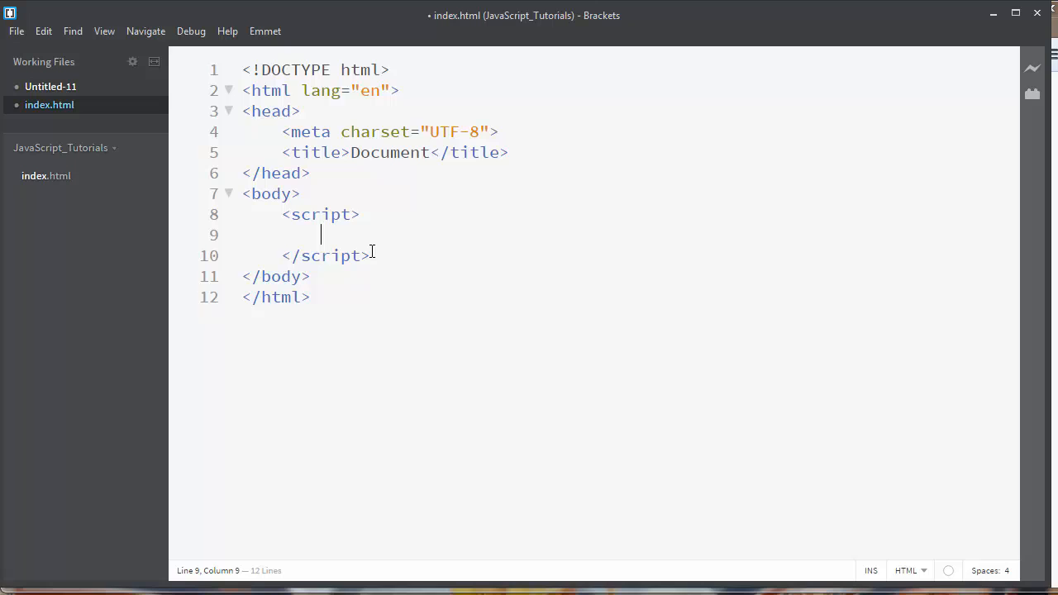
type("fu")
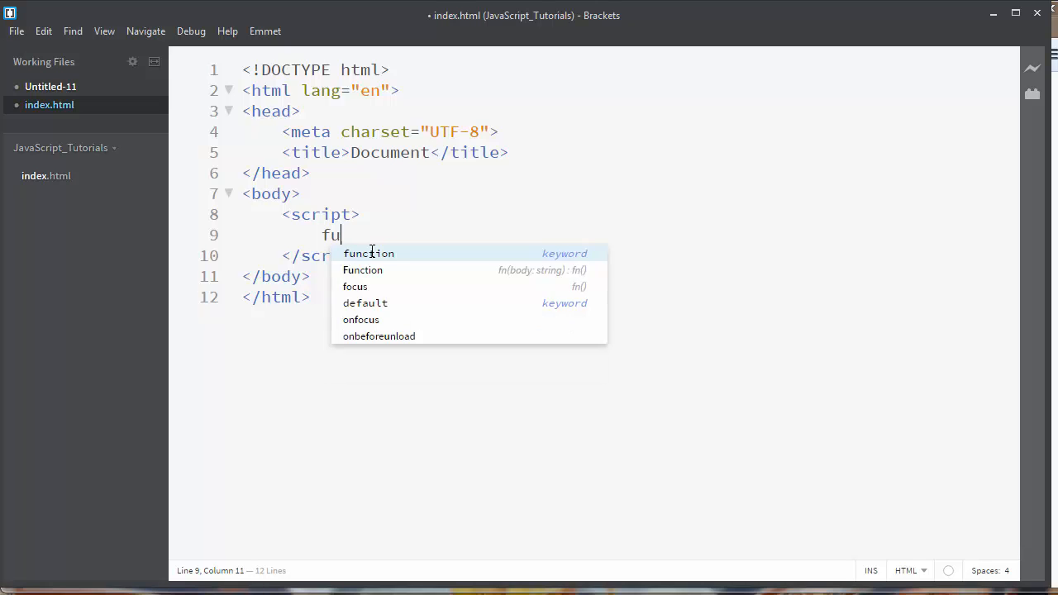
type("nc")
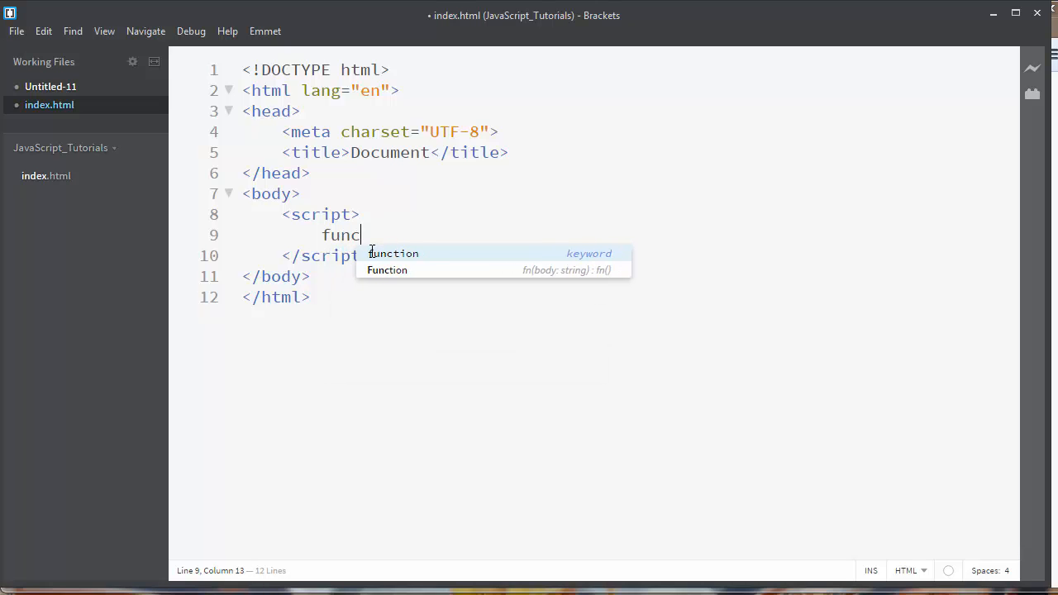
type("tion")
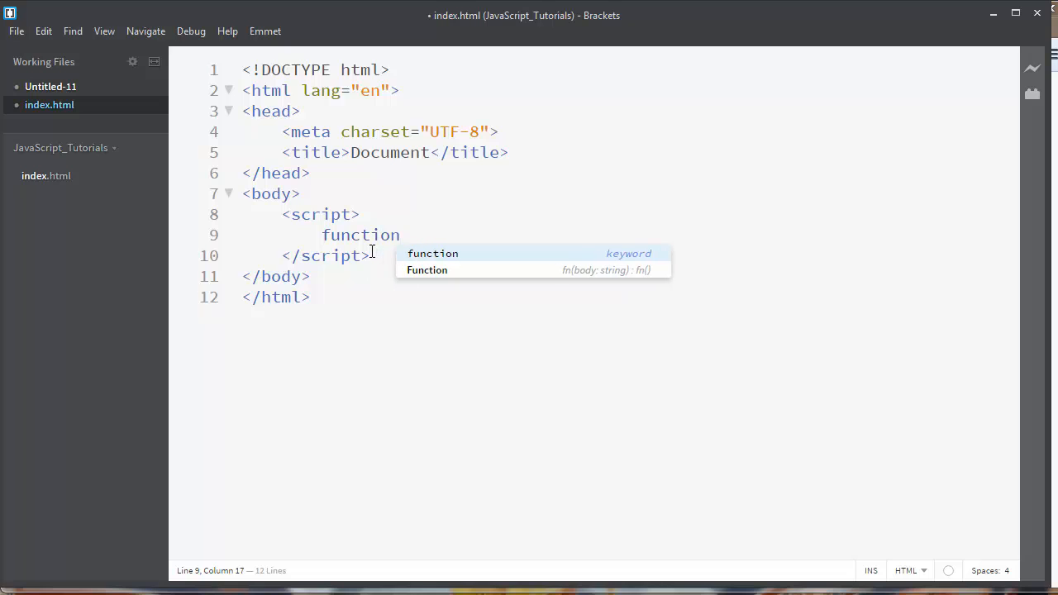
type("capital")
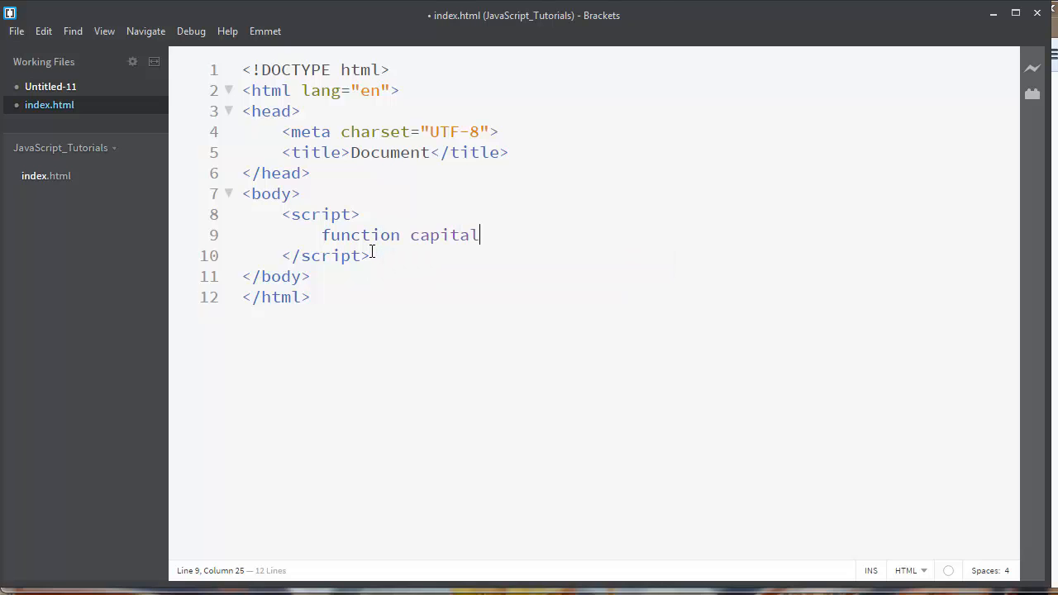
type("_city()")
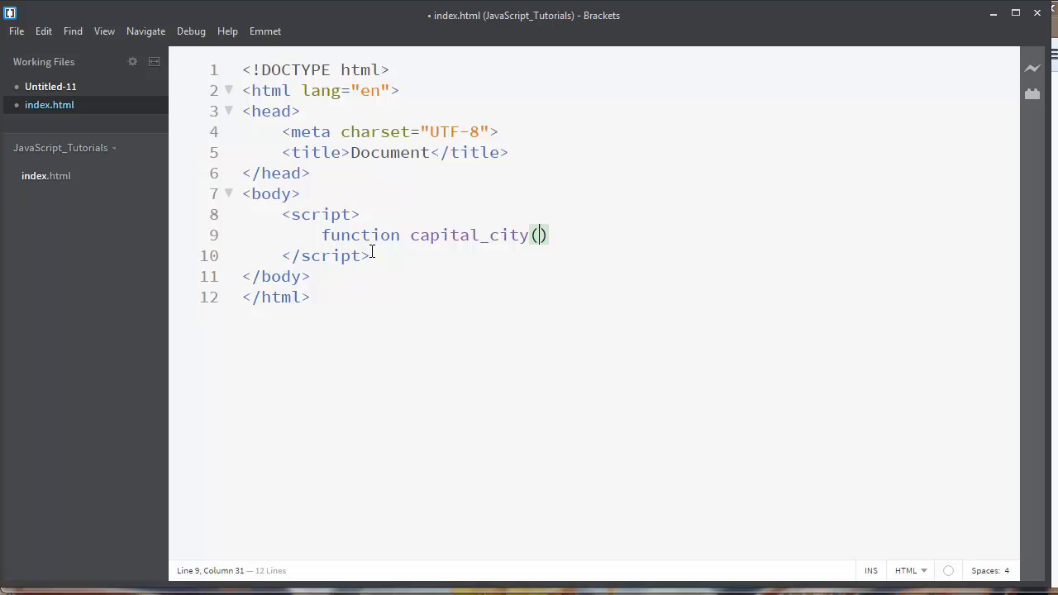
type("sta")
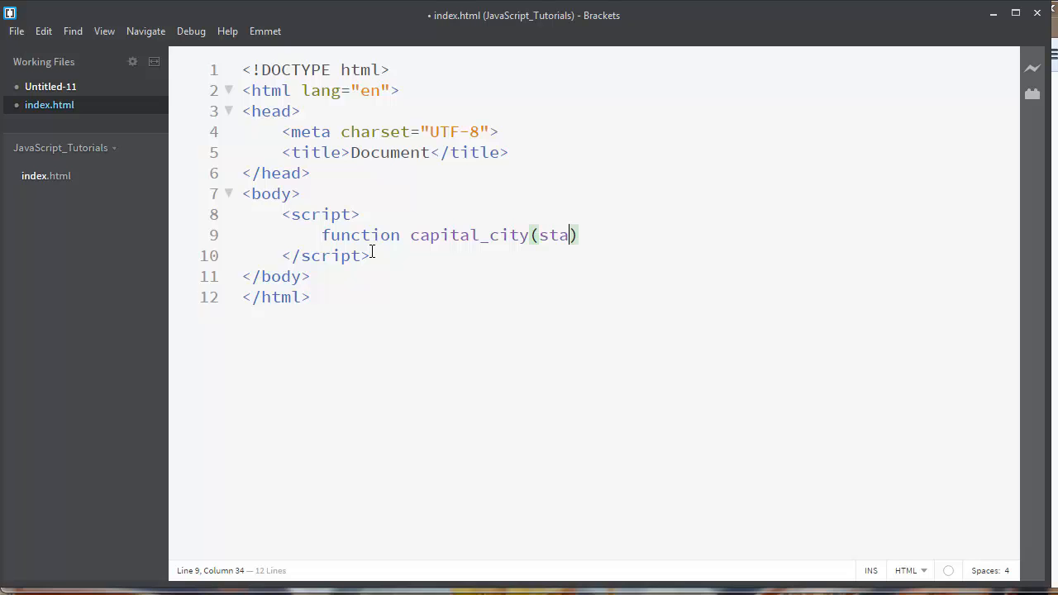
type("tes")
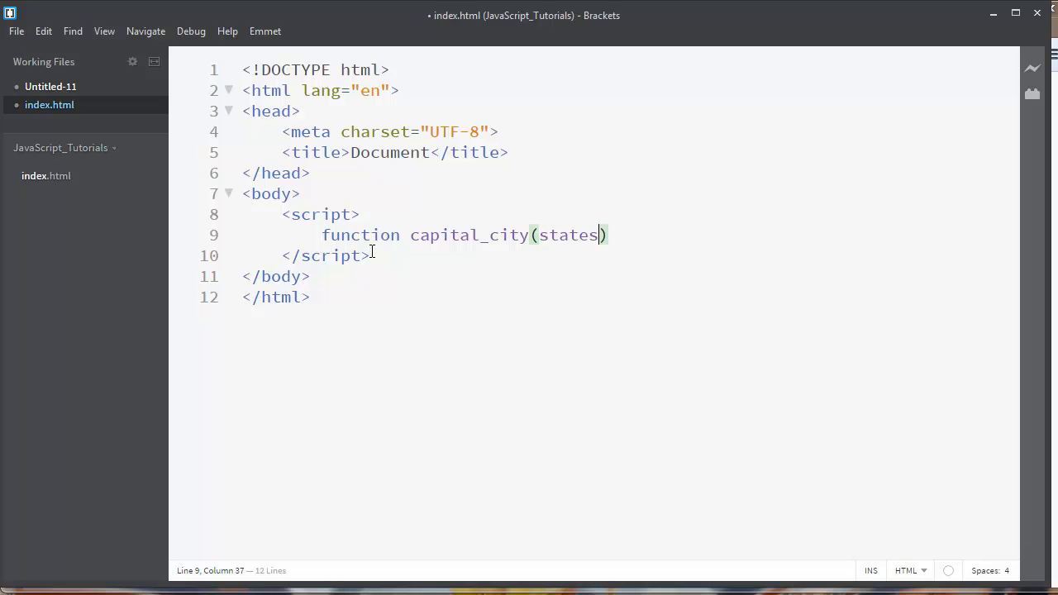
key("Backspace")
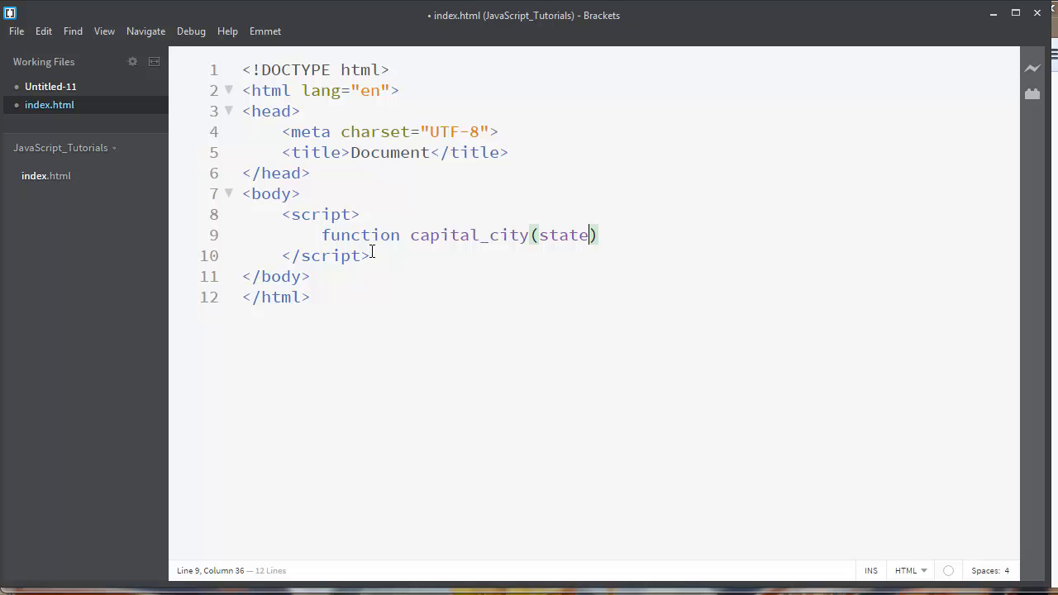
type(", city")
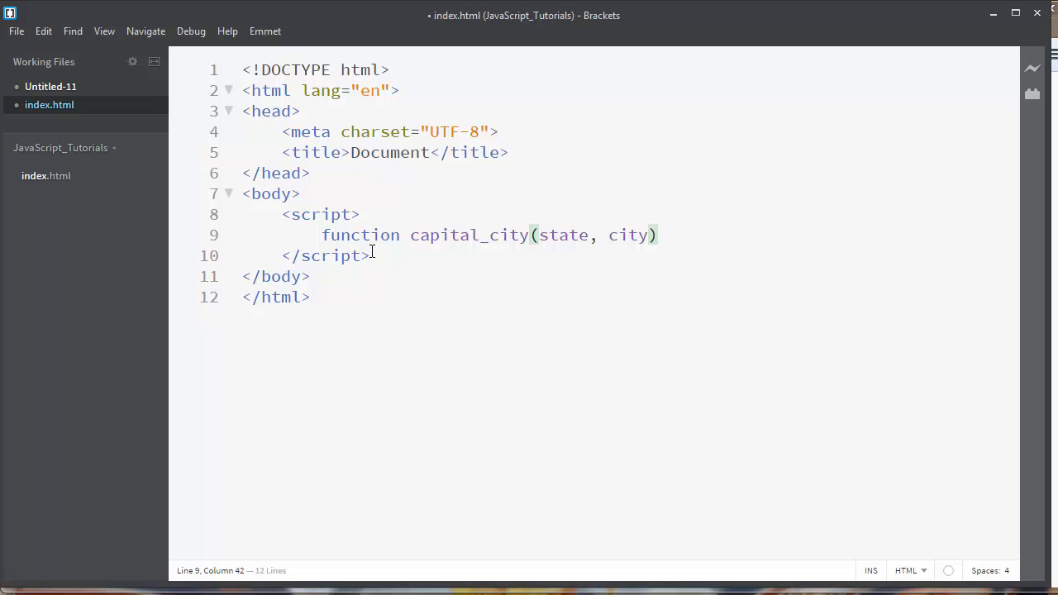
type("{")
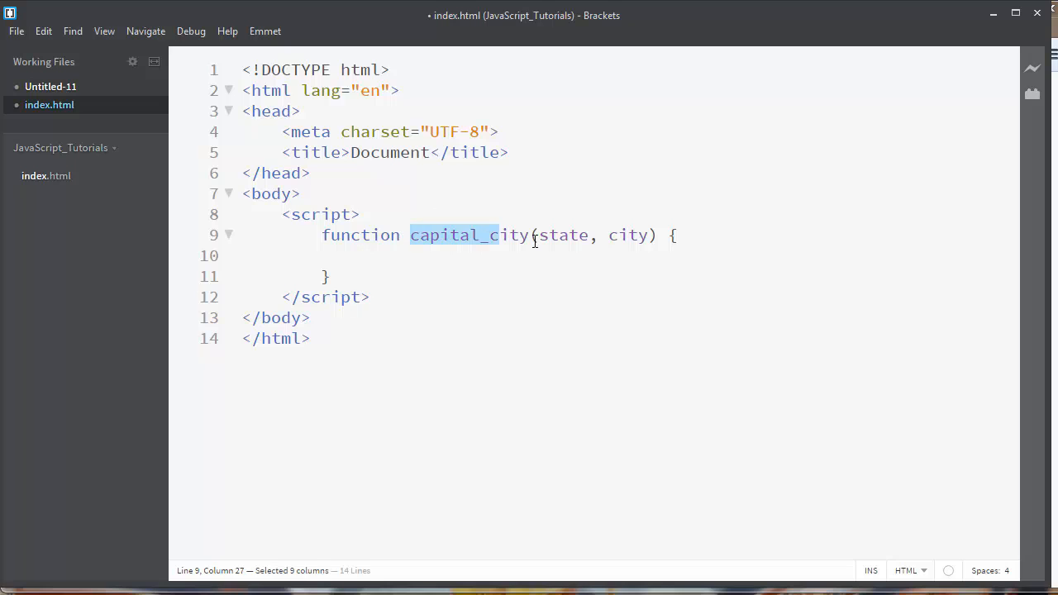
double_click(562, 235)
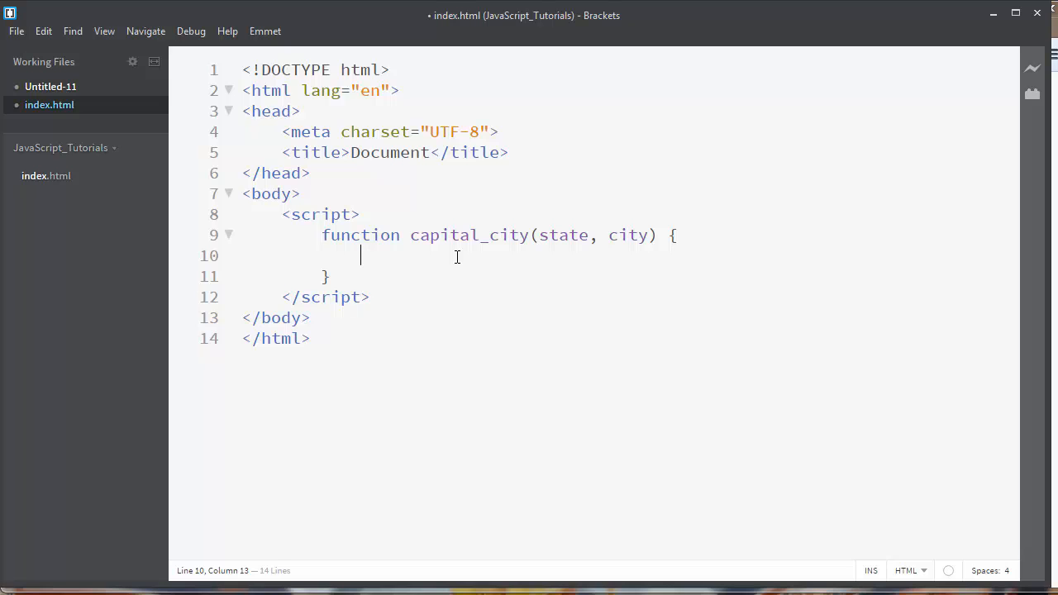
Add var text concatenating 'This capital city...' with the state and city parameters.
type("var")
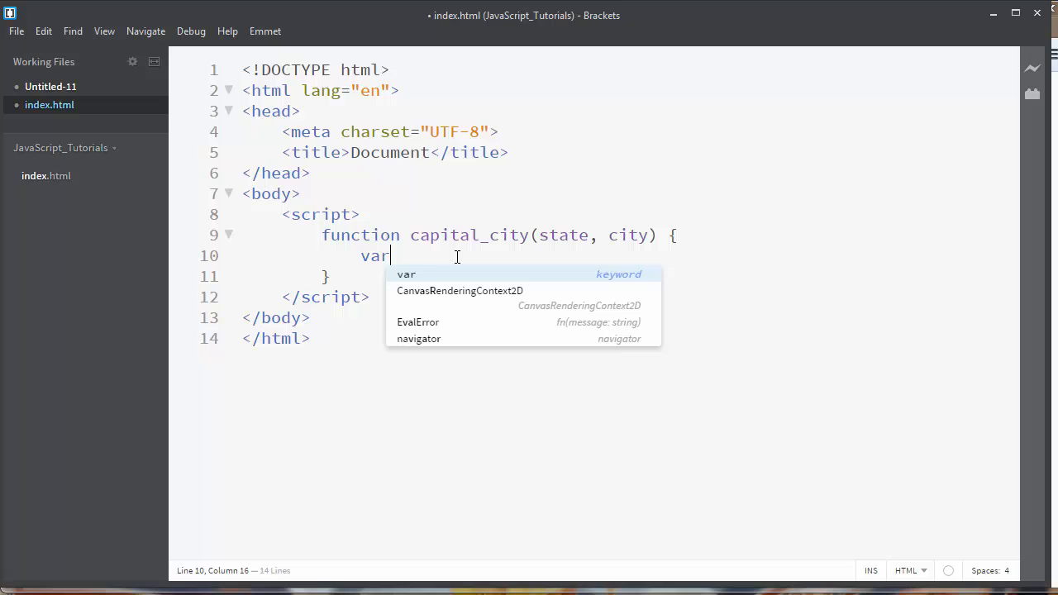
type("text =")
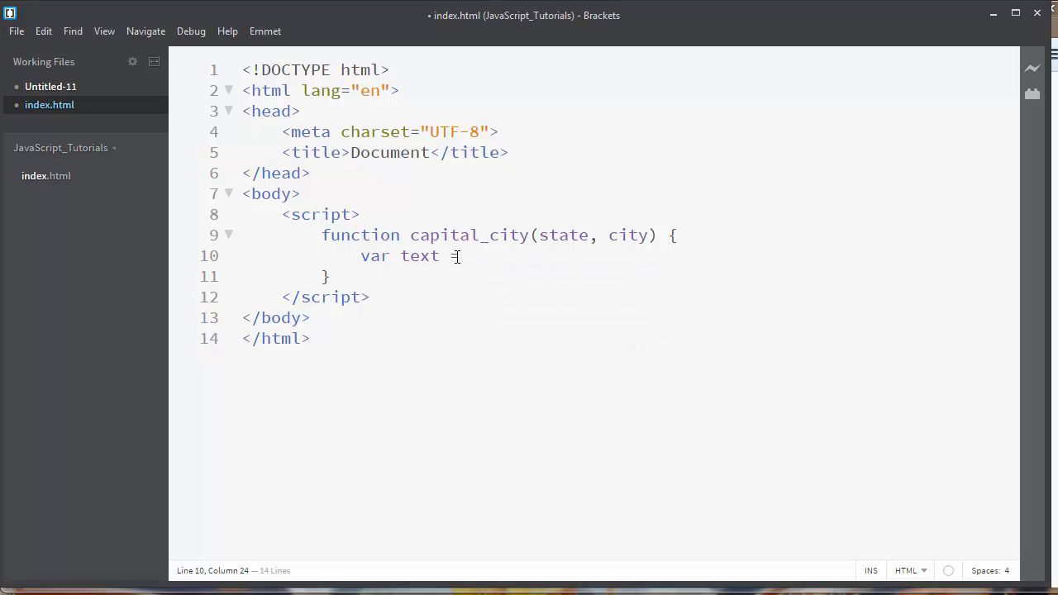
type("'This'")
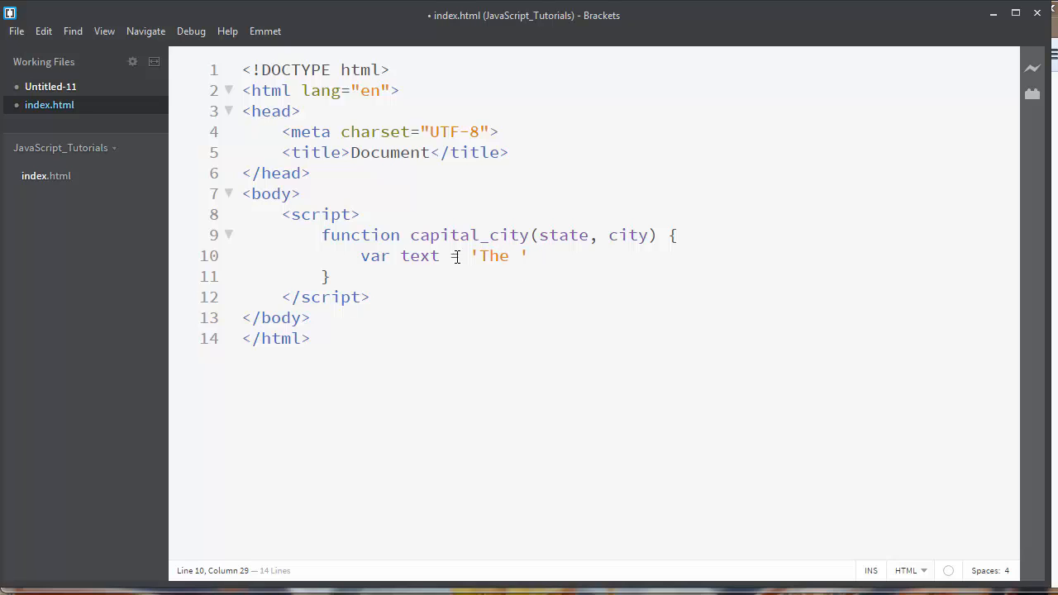
type("capital city of")
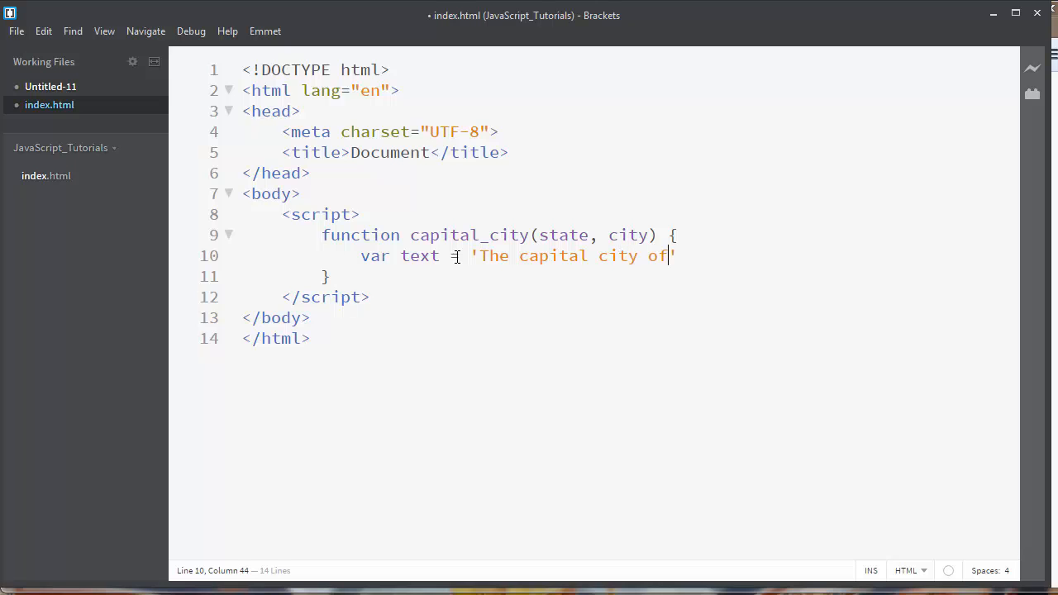
type("+ state + ' is ' +")
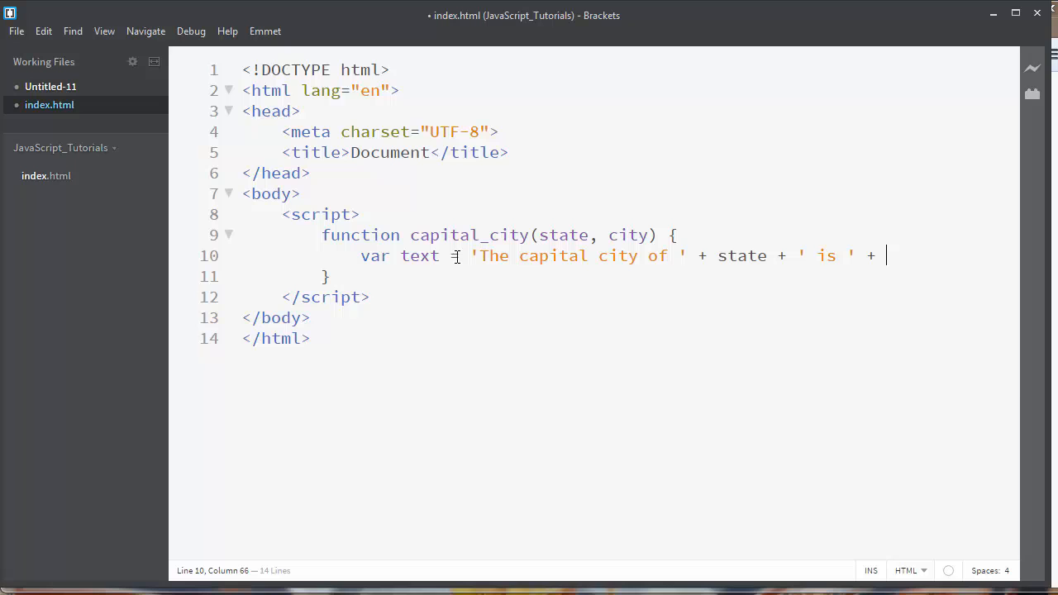
type("city;")
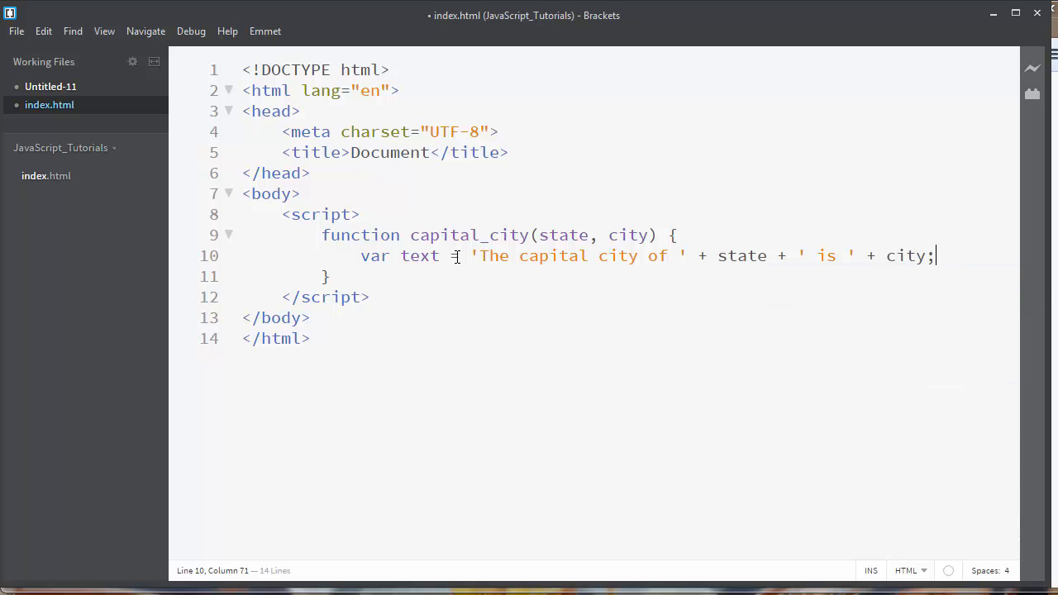
double_click(558, 235)
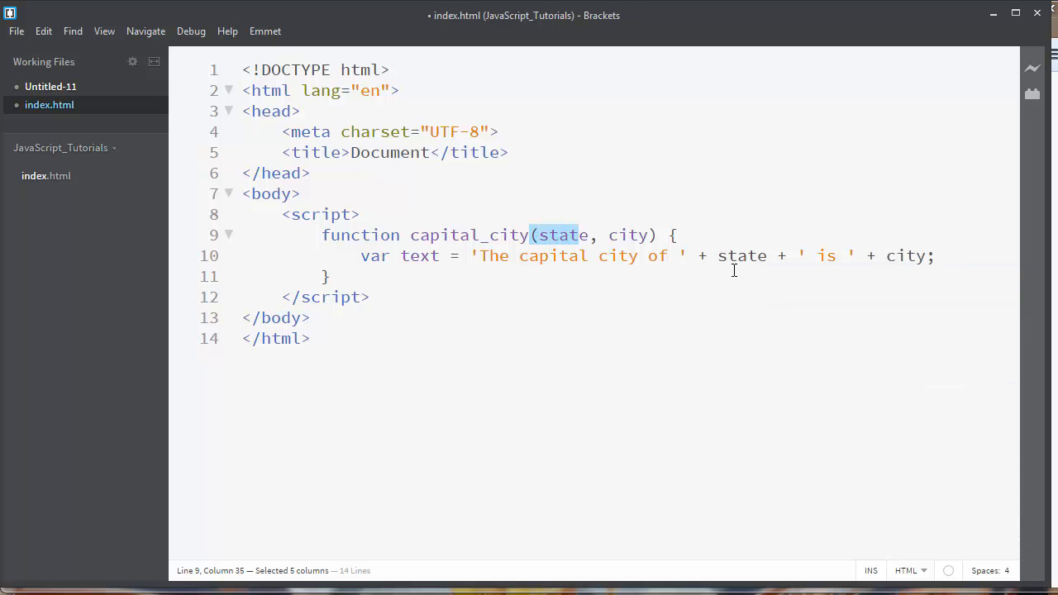
double_click(903, 255)
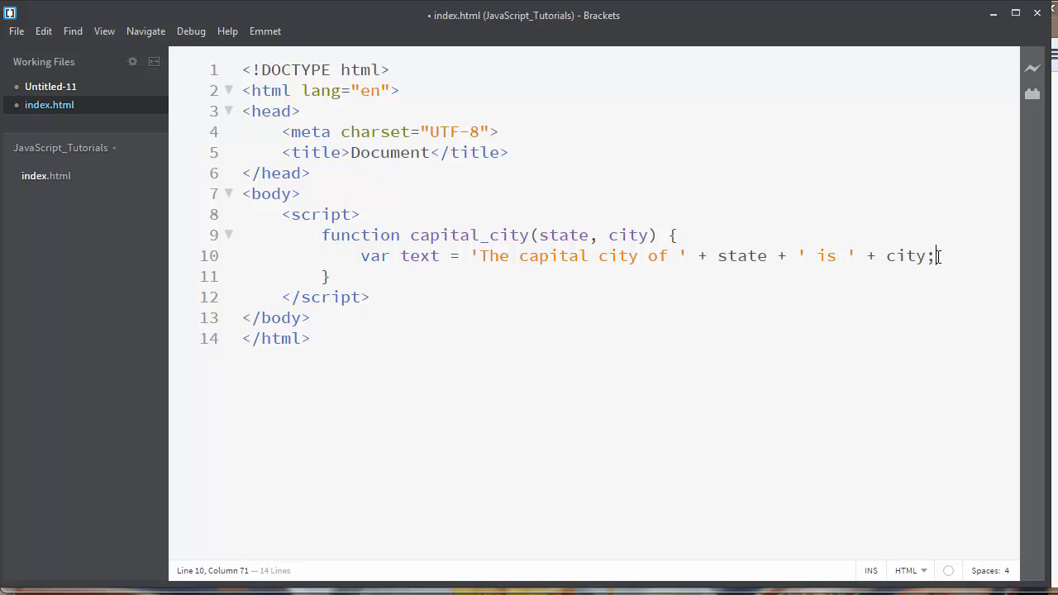
key("Enter")
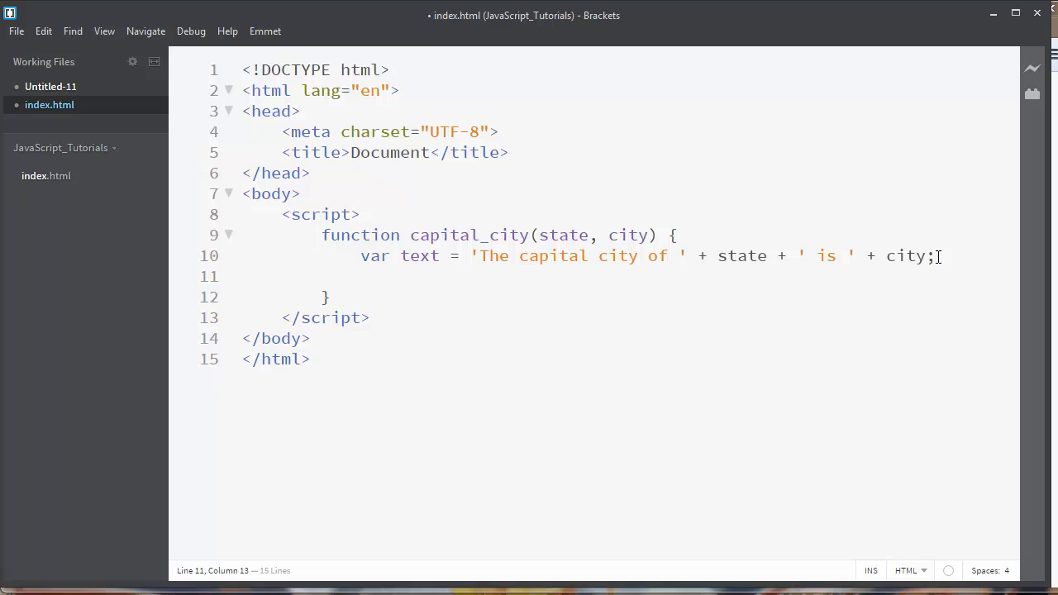
Add var alert_capital = function(){ alert(text); } inside capital_city.
type("var sa")
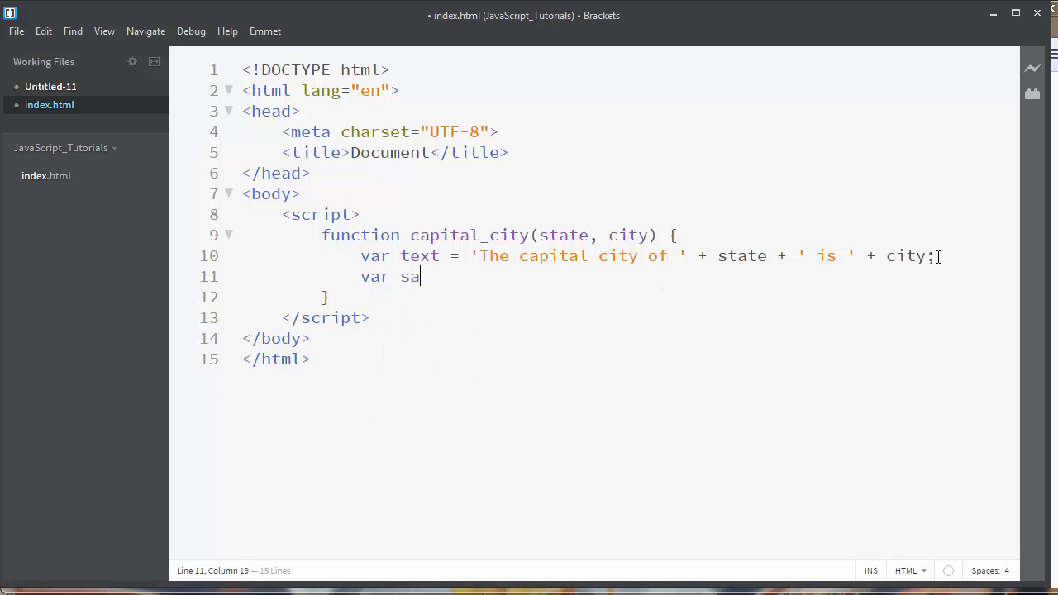
key("BackSpace")
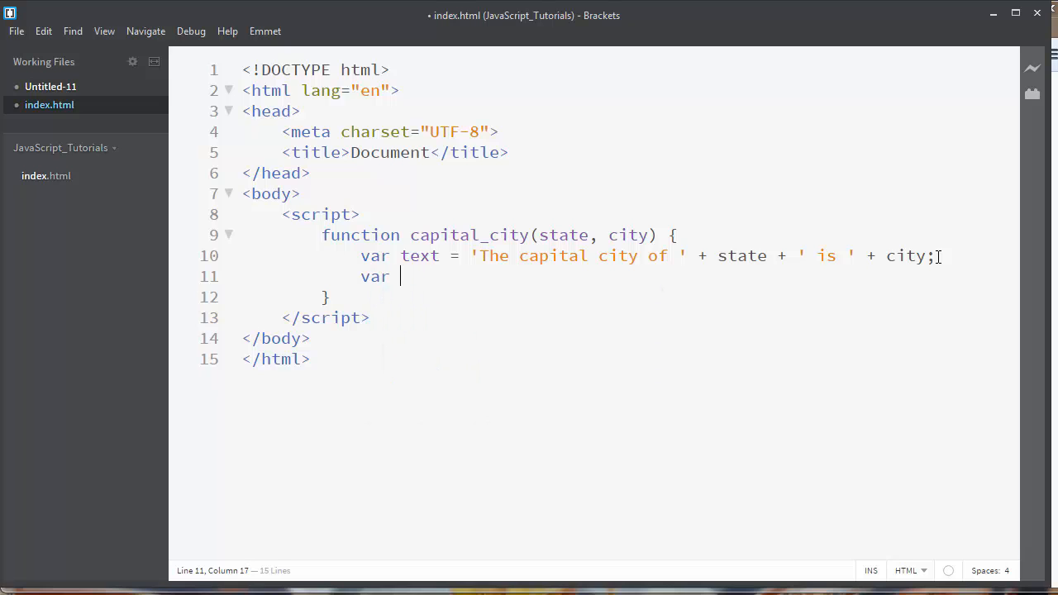
type("aler")
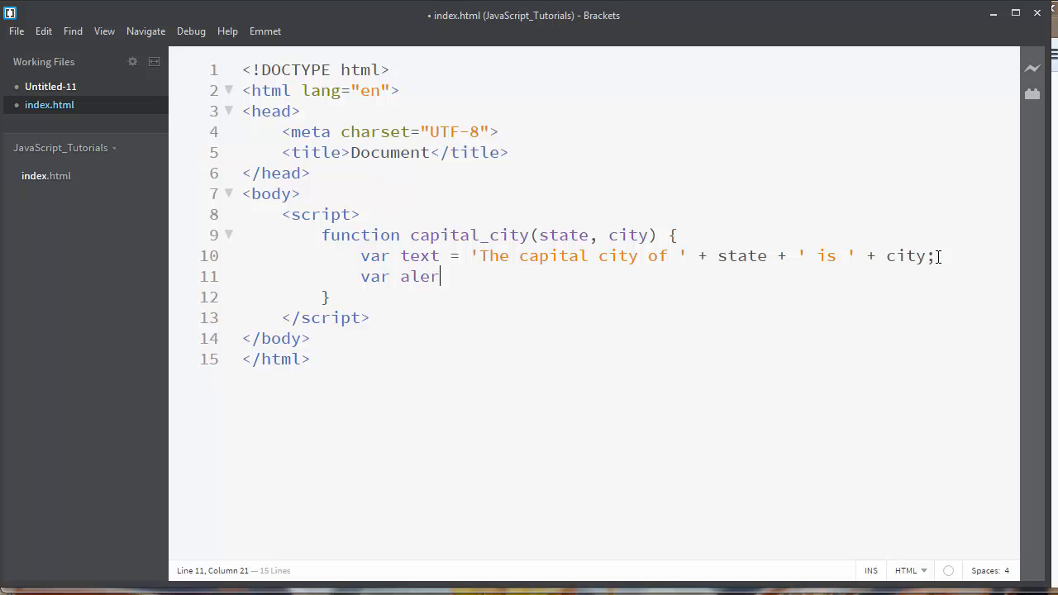
type("t_cap")
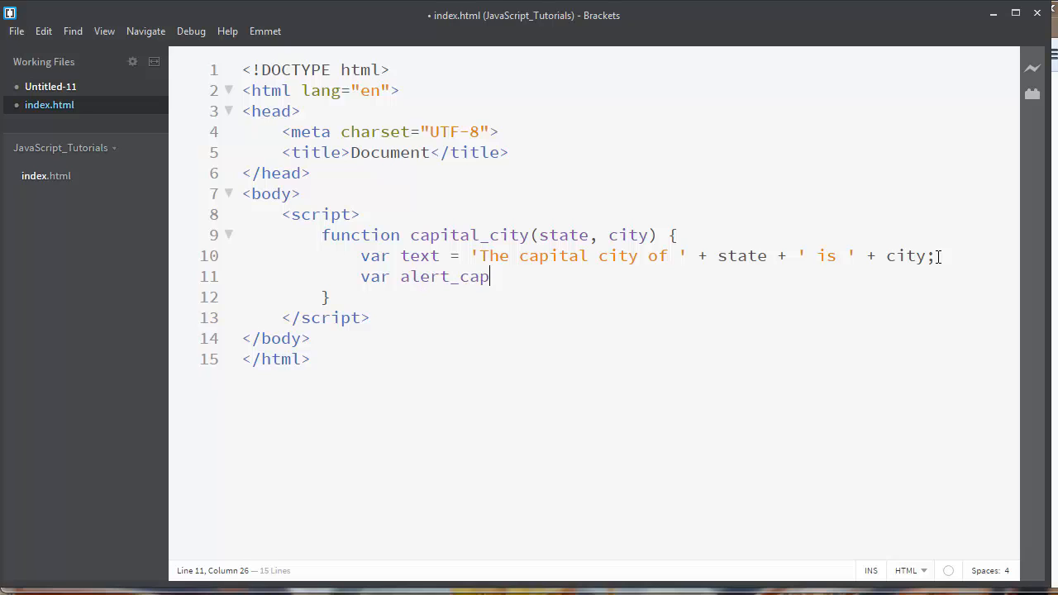
type("ital =")
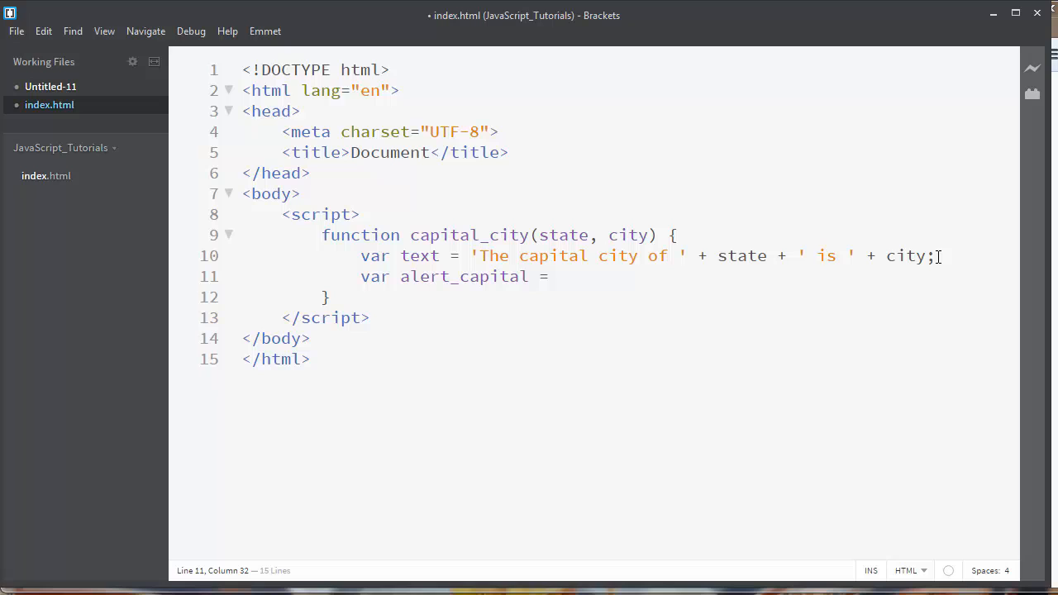
type("function() {")
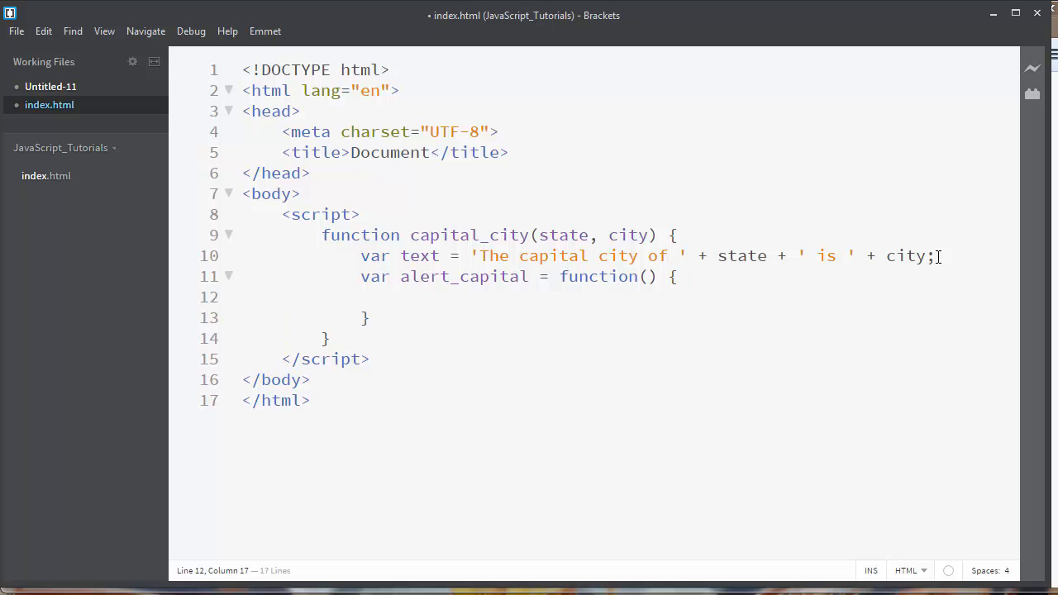
type("alert(")
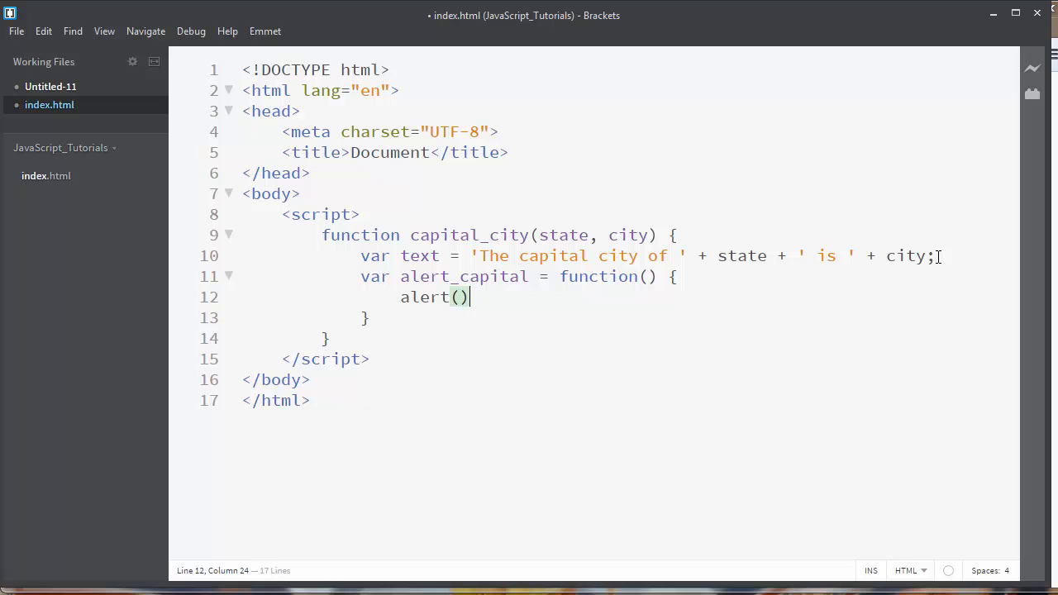
type("text")
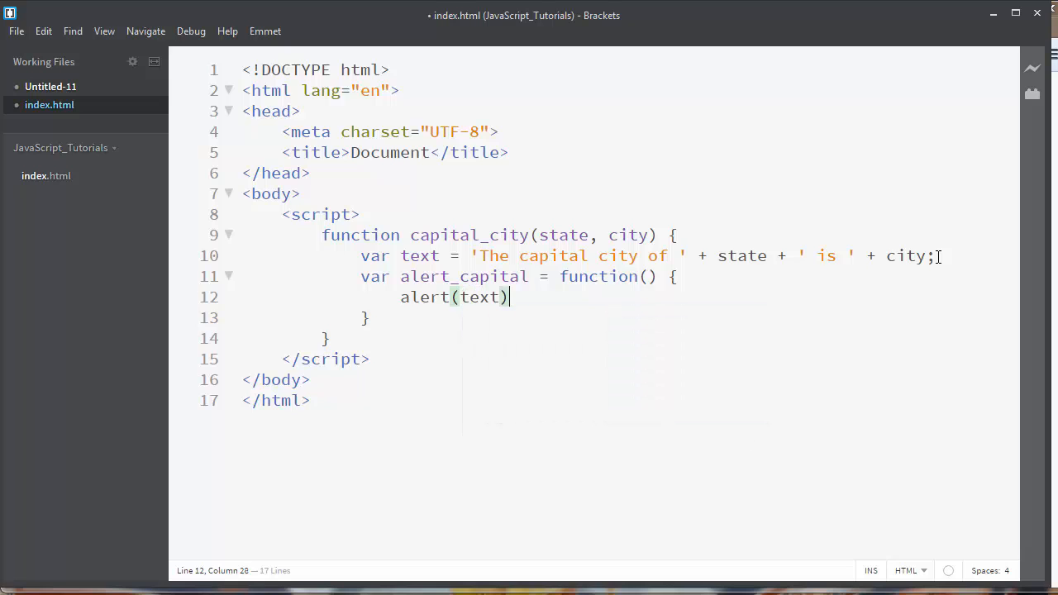
type(";")
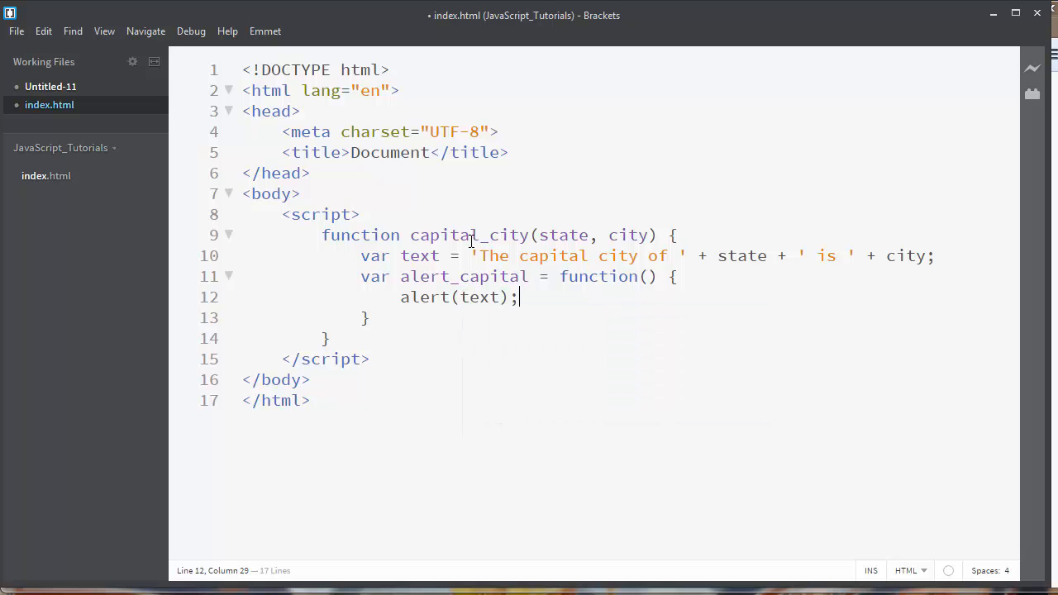
mouse_move(398, 255)
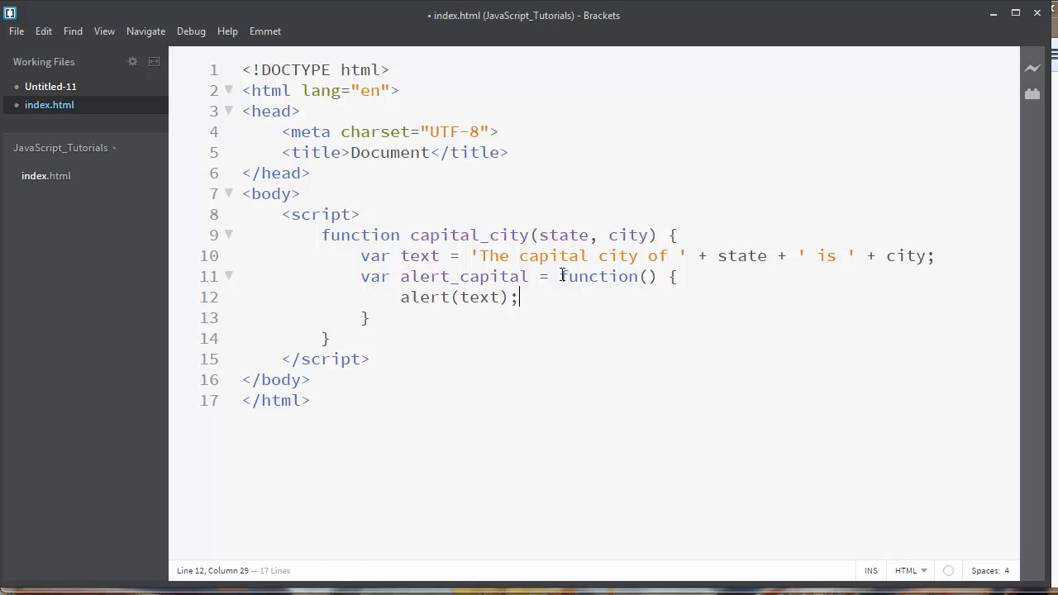
Review the inner alert_capital body, the outer capital_city name and the text line to illustrate the closure's scopes.
left_click_drag(559, 277, 519, 298)
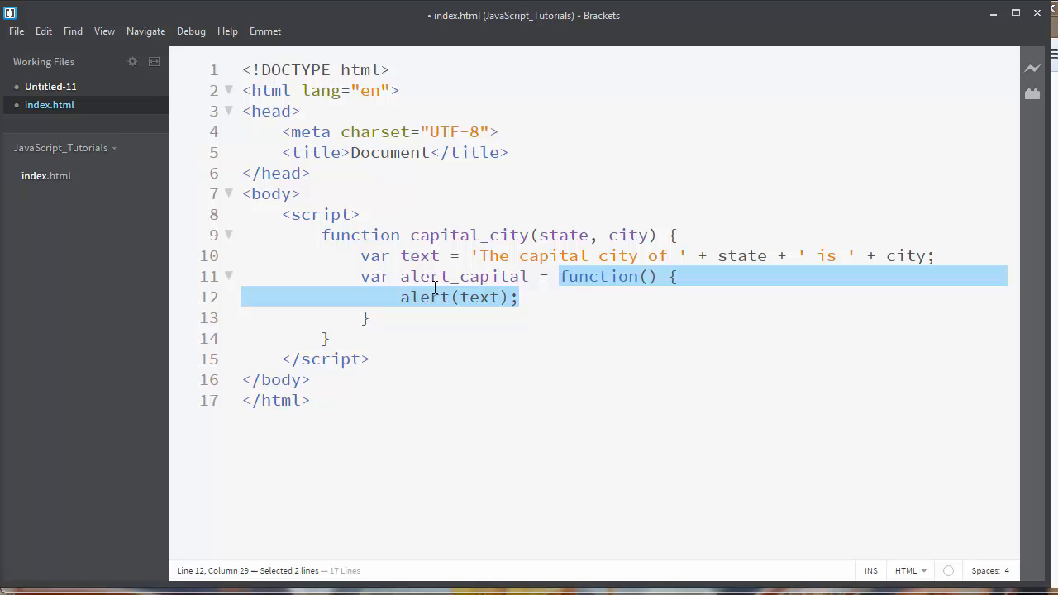
mouse_move(446, 265)
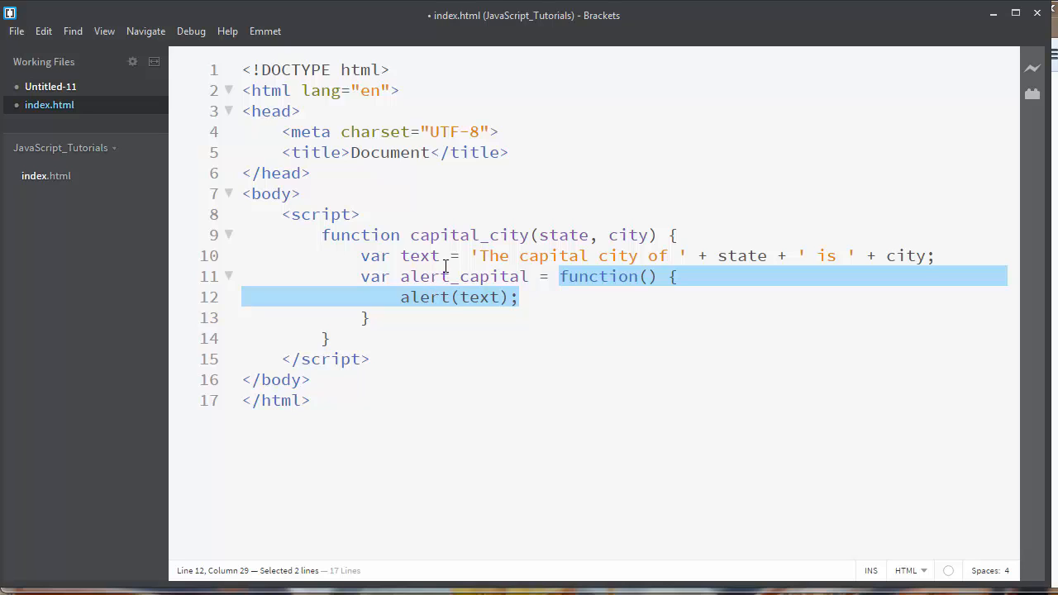
mouse_move(416, 255)
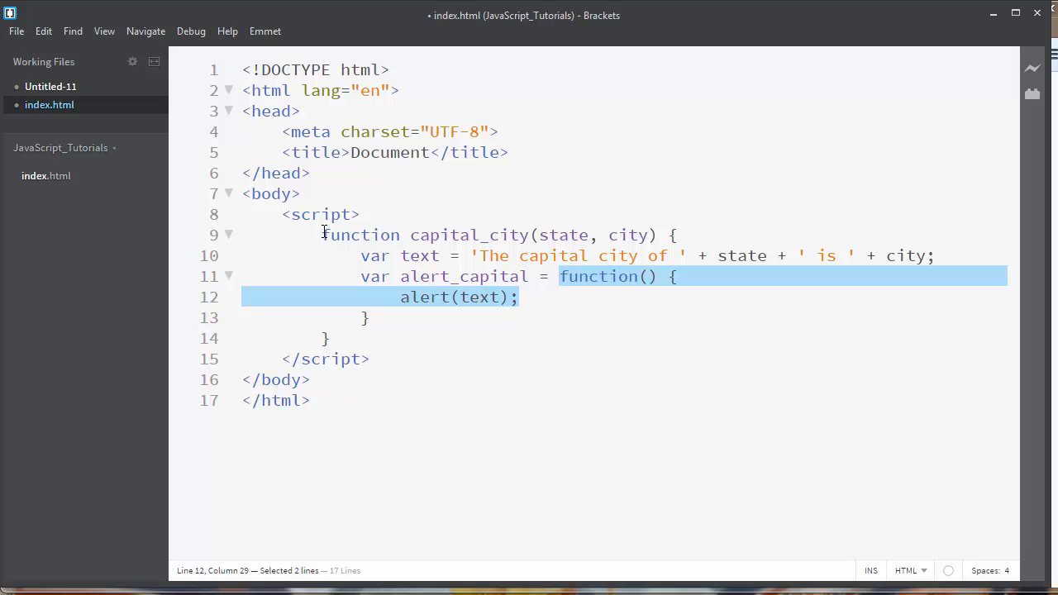
double_click(470, 234)
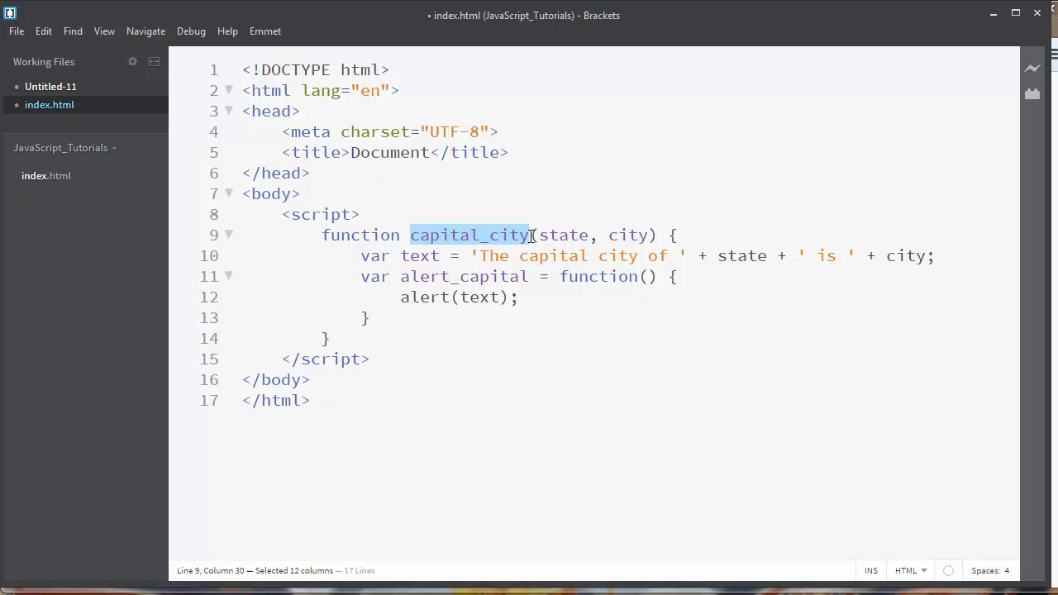
left_click(407, 255)
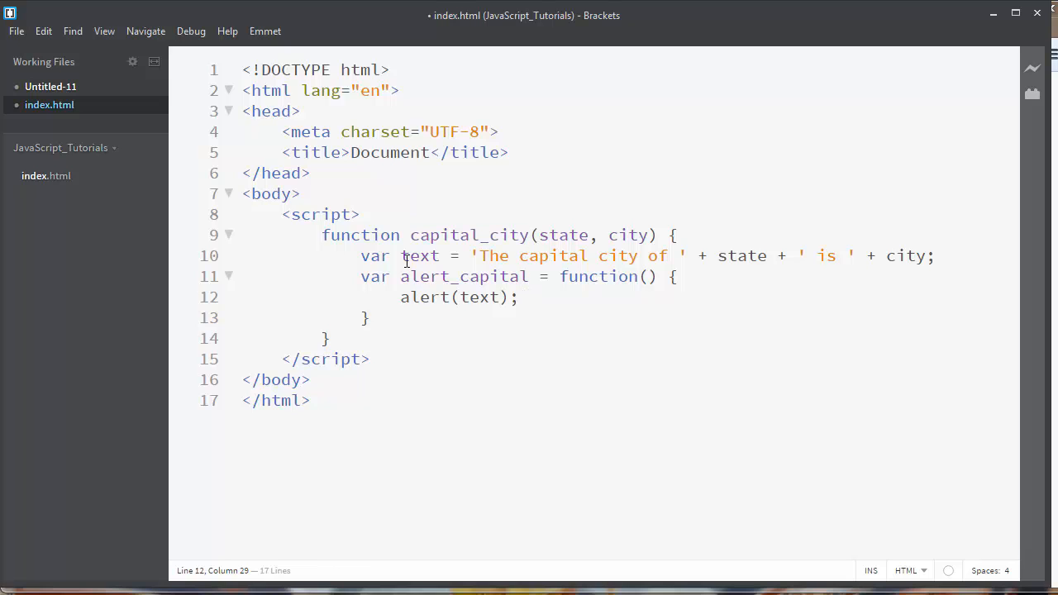
left_click_drag(400, 276, 519, 297)
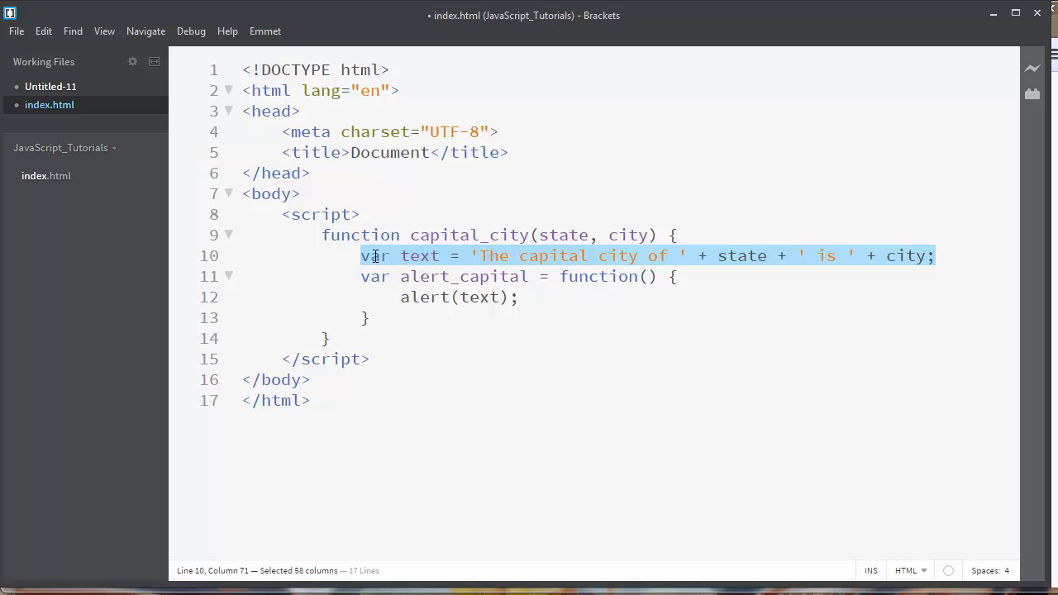
double_click(439, 235)
type("a")
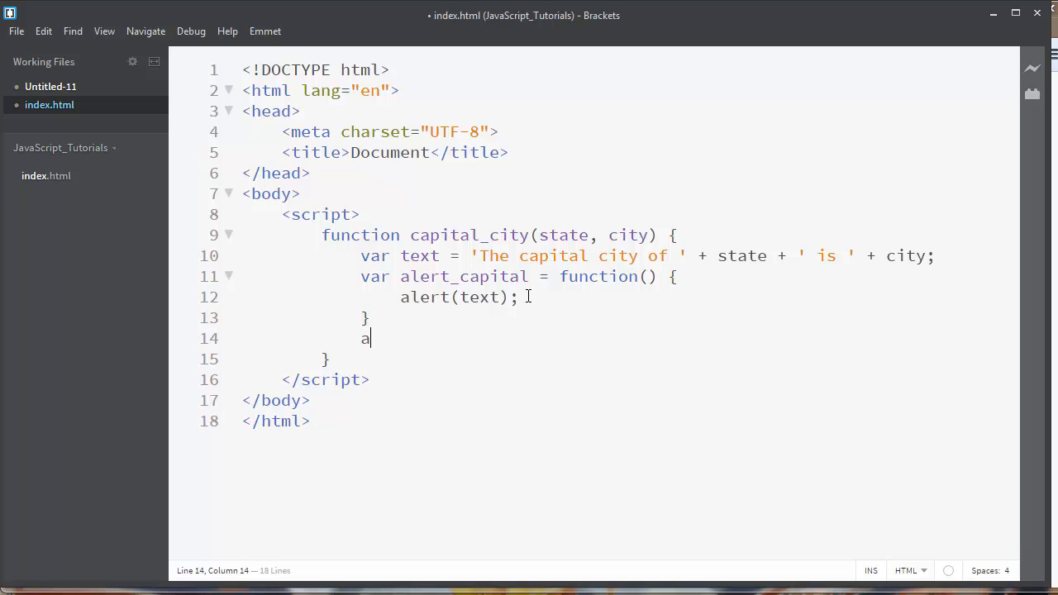
Call alert_capital(); at the end of capital_city's body.
type("let")
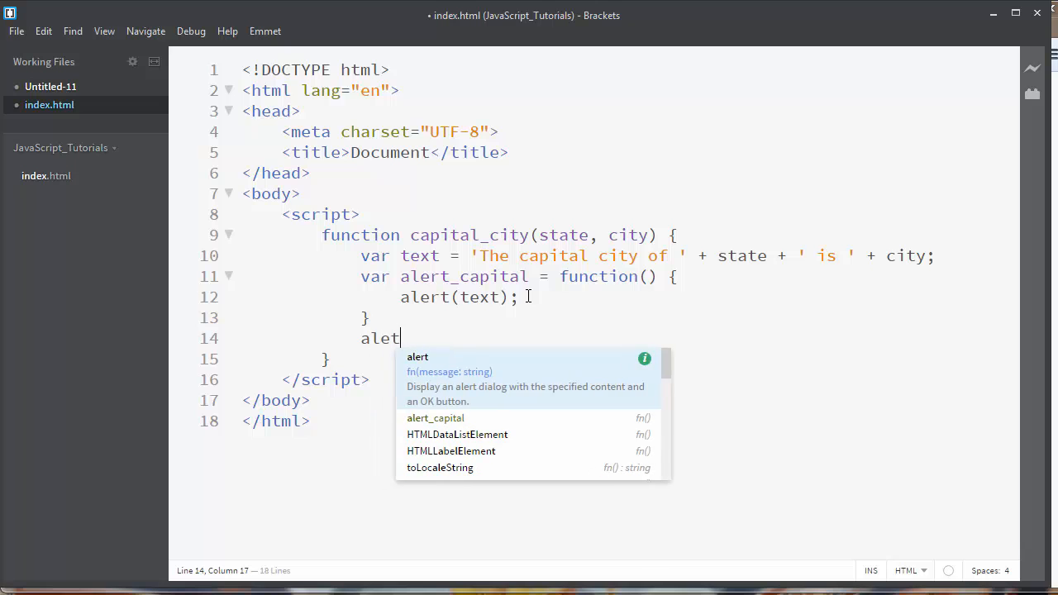
type("_")
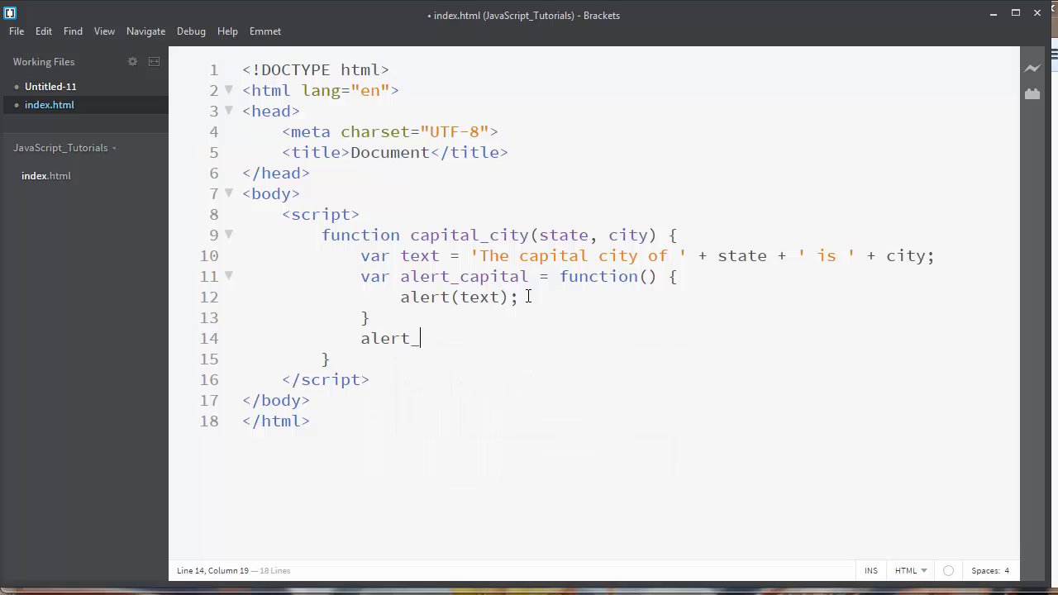
type("capital")
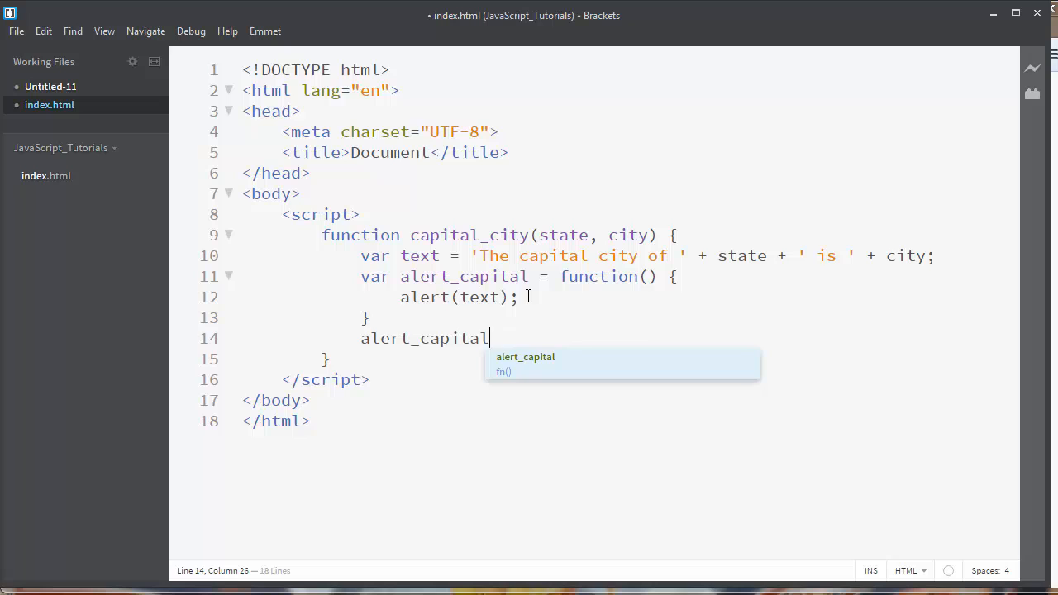
type("();")
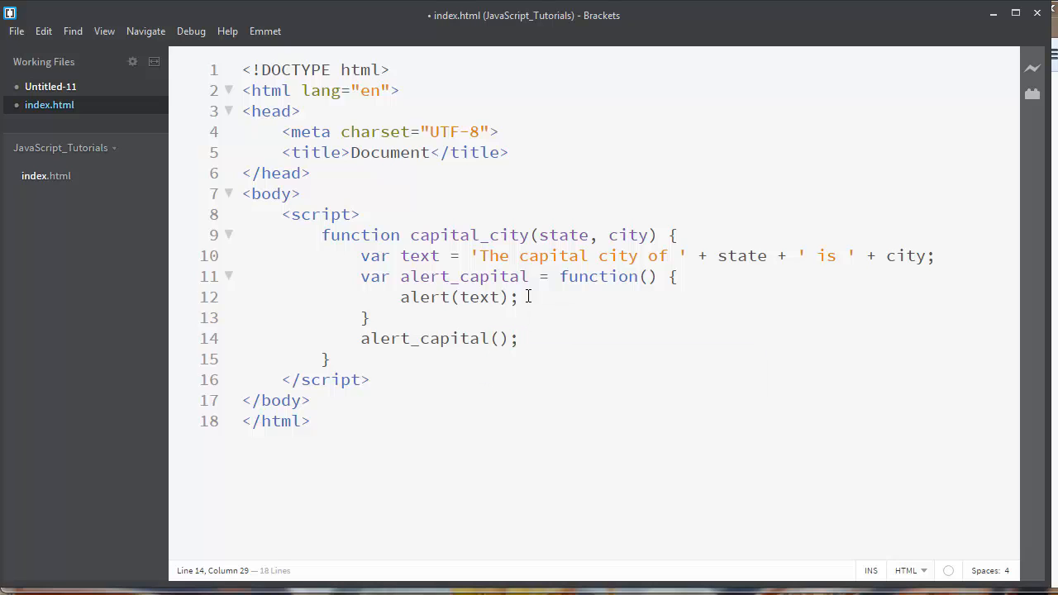
left_click_drag(400, 277, 519, 297)
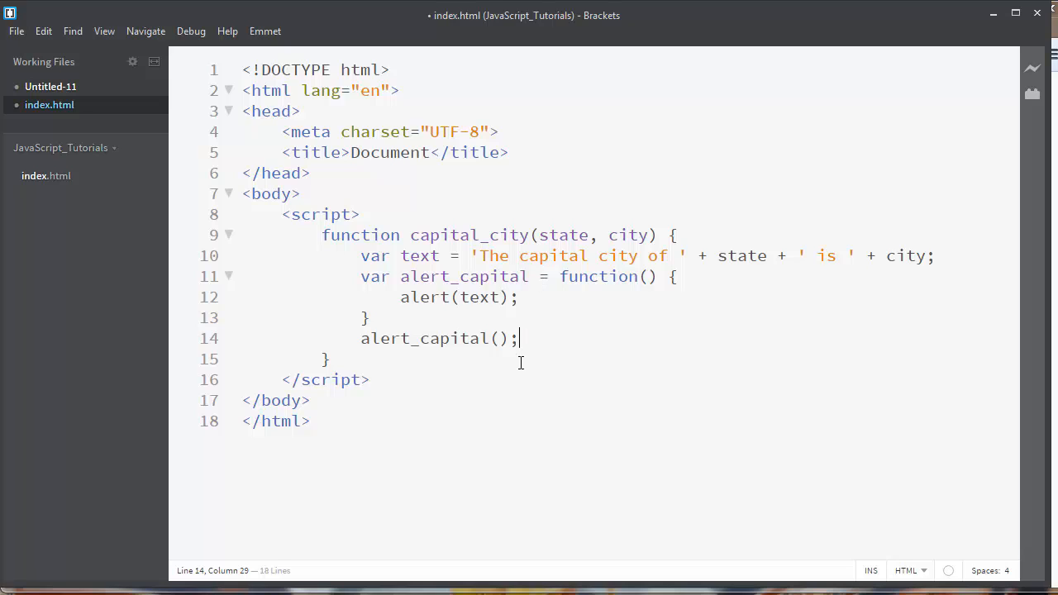
After the function, add the call capital_city('Maryland','Annapolis');.
left_click(321, 235)
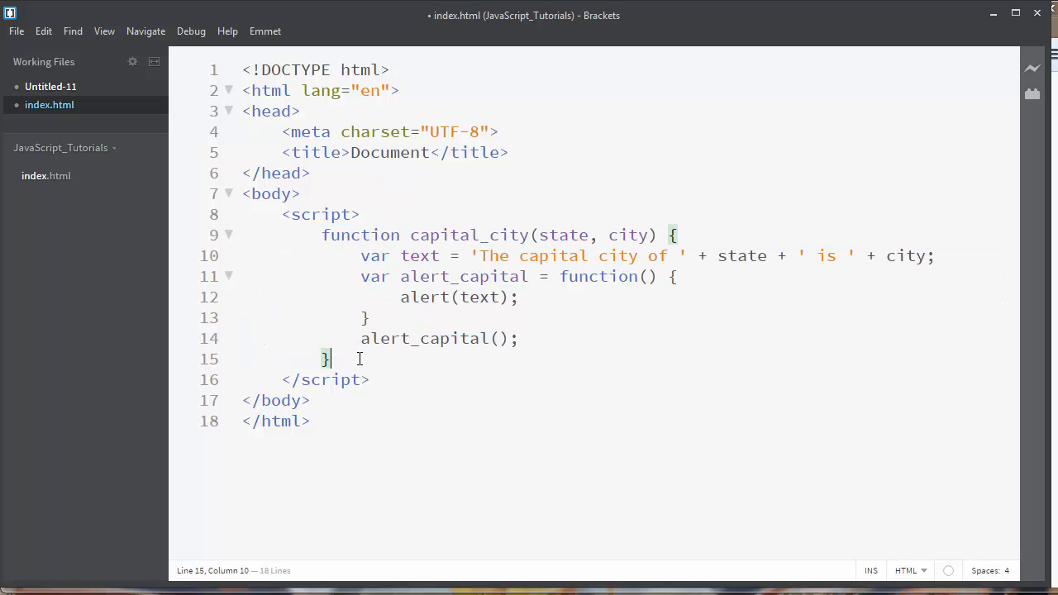
type("capi")
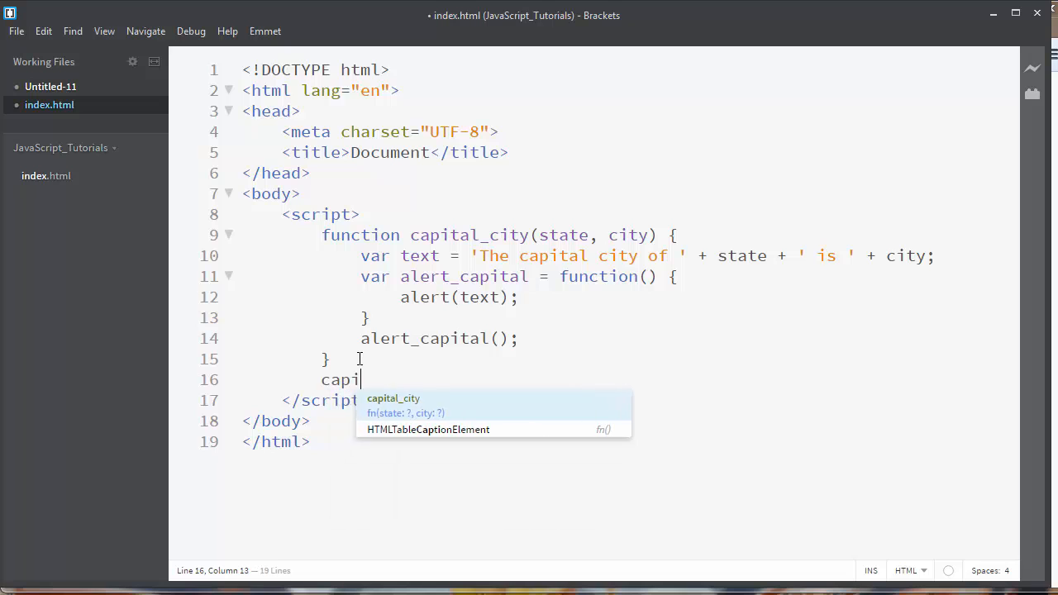
left_click(394, 398)
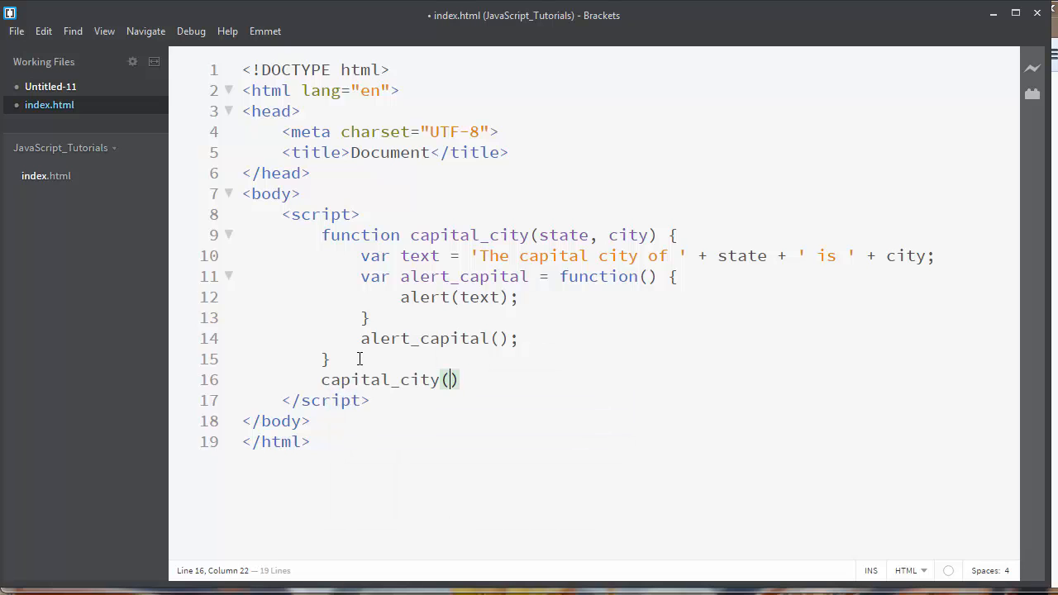
type("''")
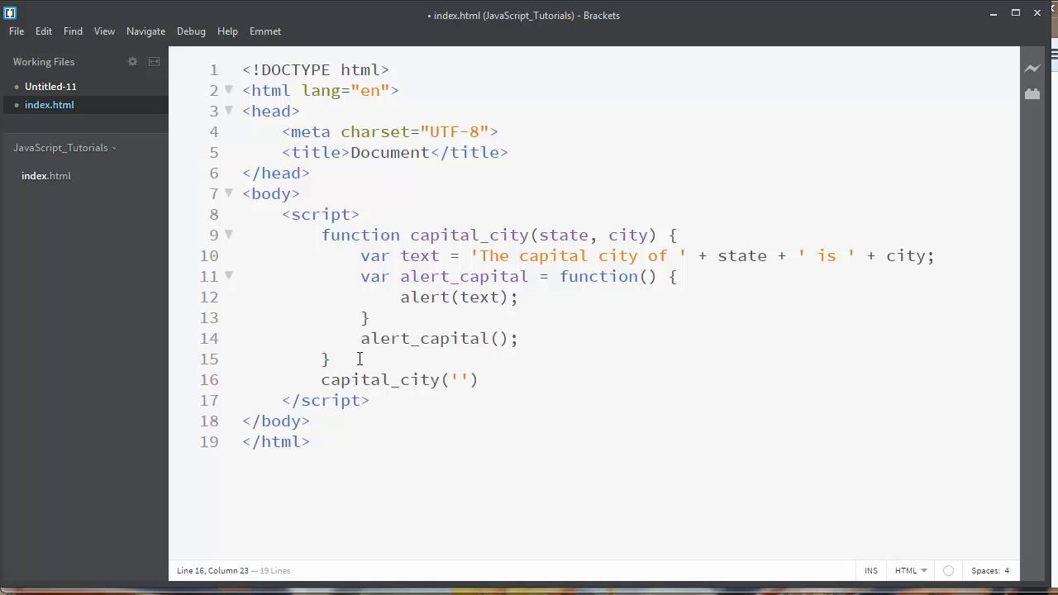
type("Mar")
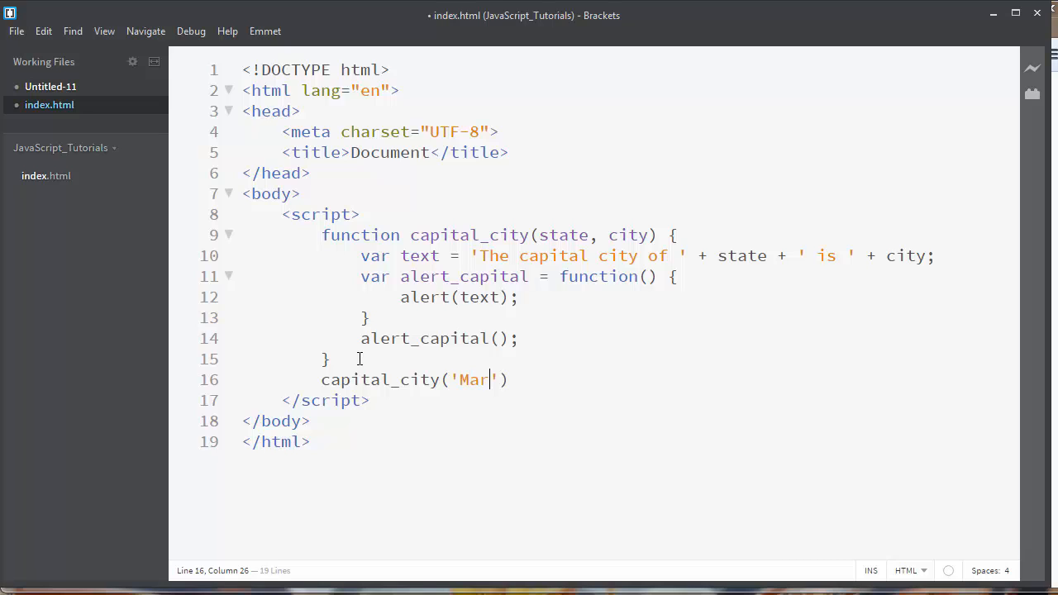
type("yland")
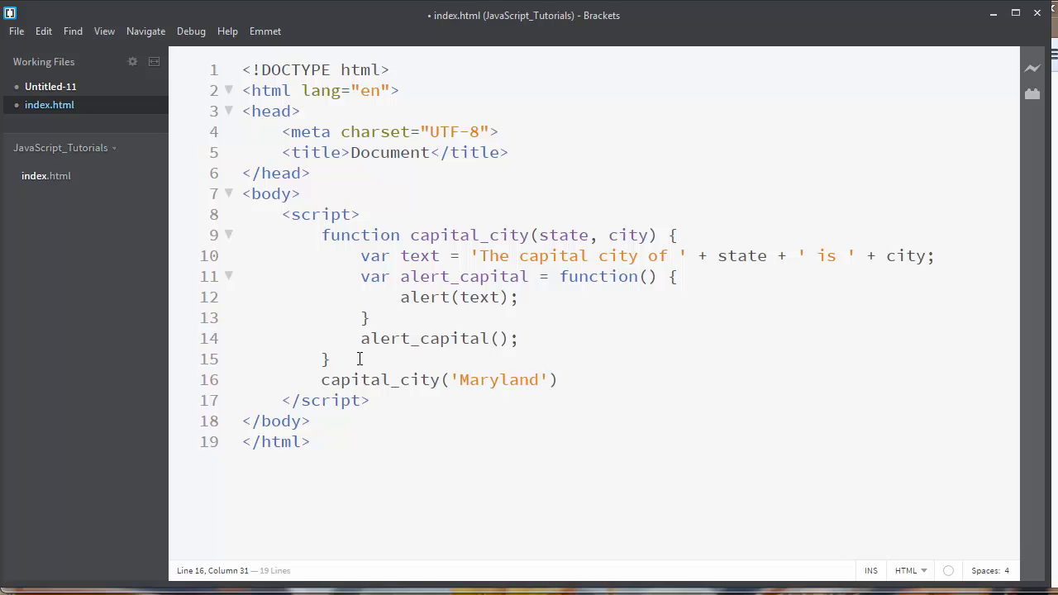
type(",''")
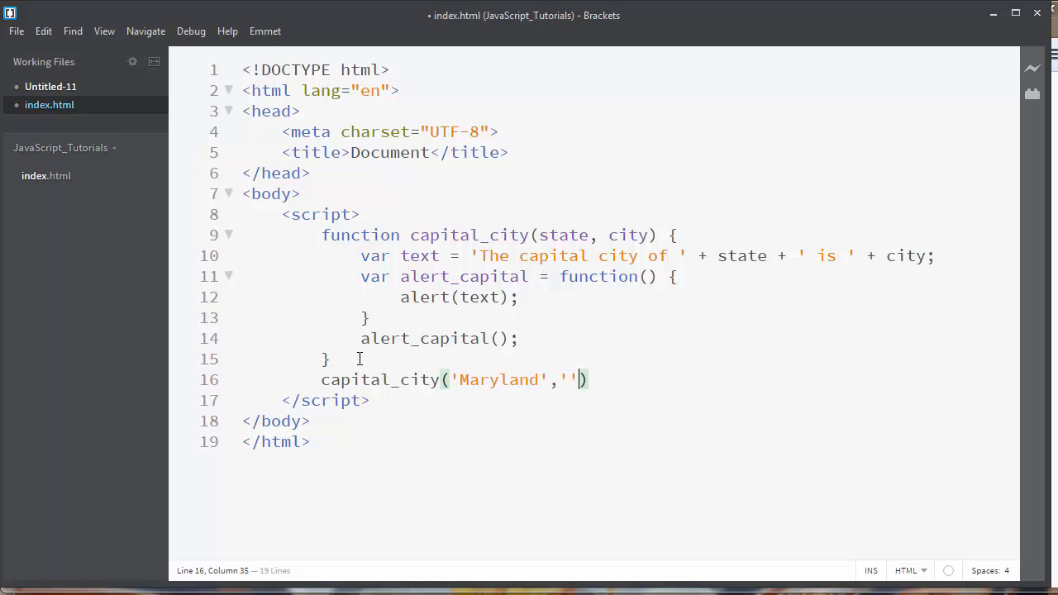
type("Annap")
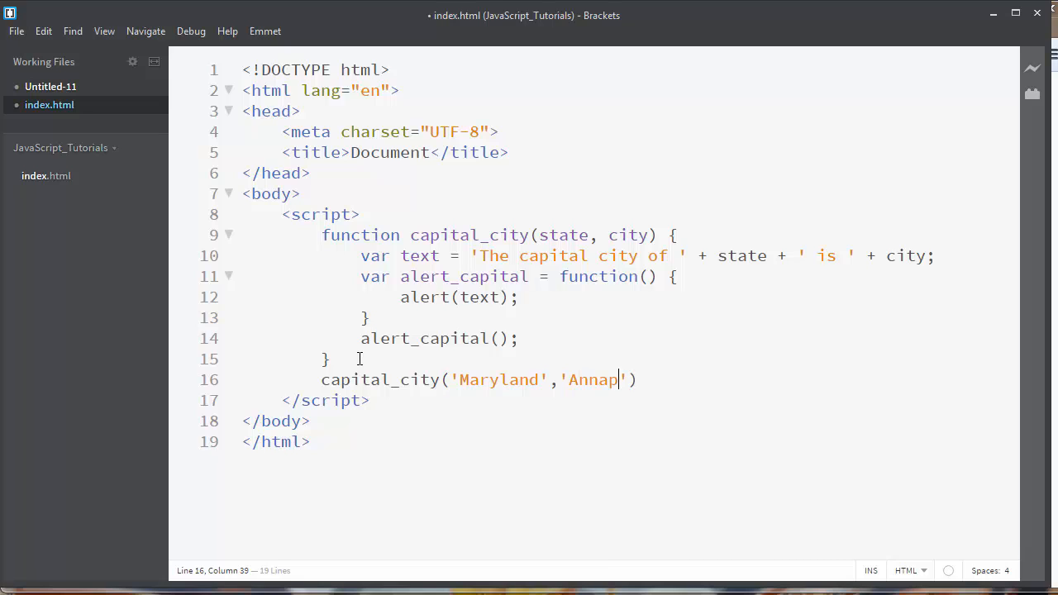
type("olis');")
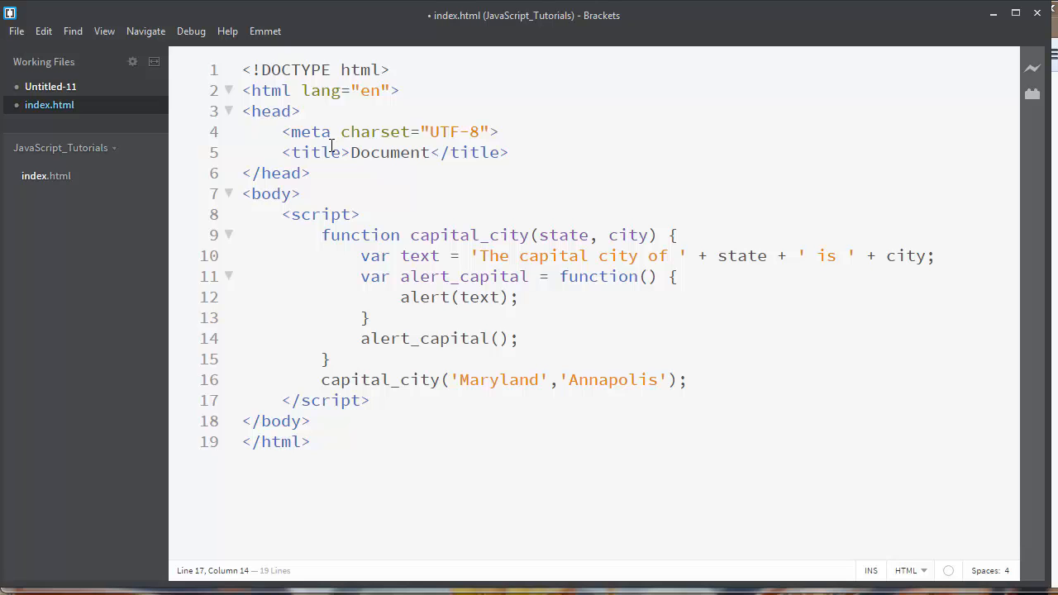
Save index.html and launch Live Preview so the browser alerts Maryland's capital is Annapolis.
left_click(13, 29)
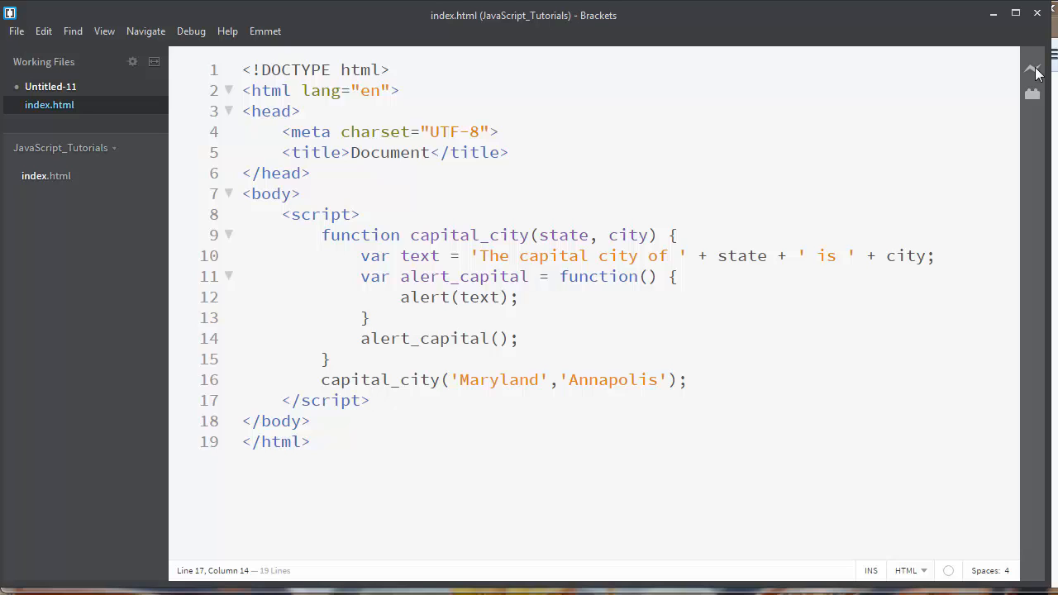
left_click(16, 30)
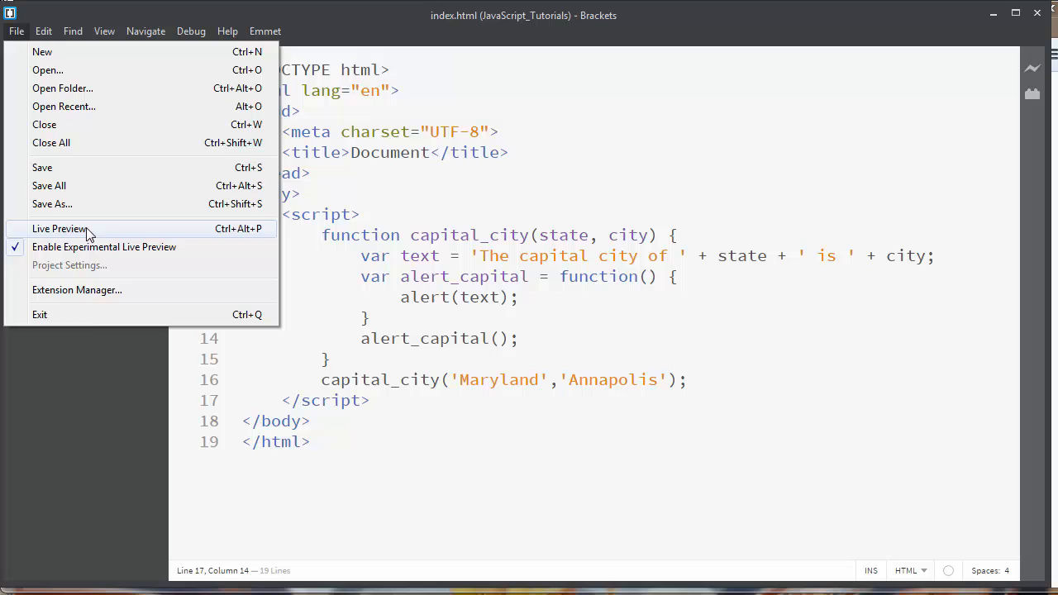
left_click(60, 229)
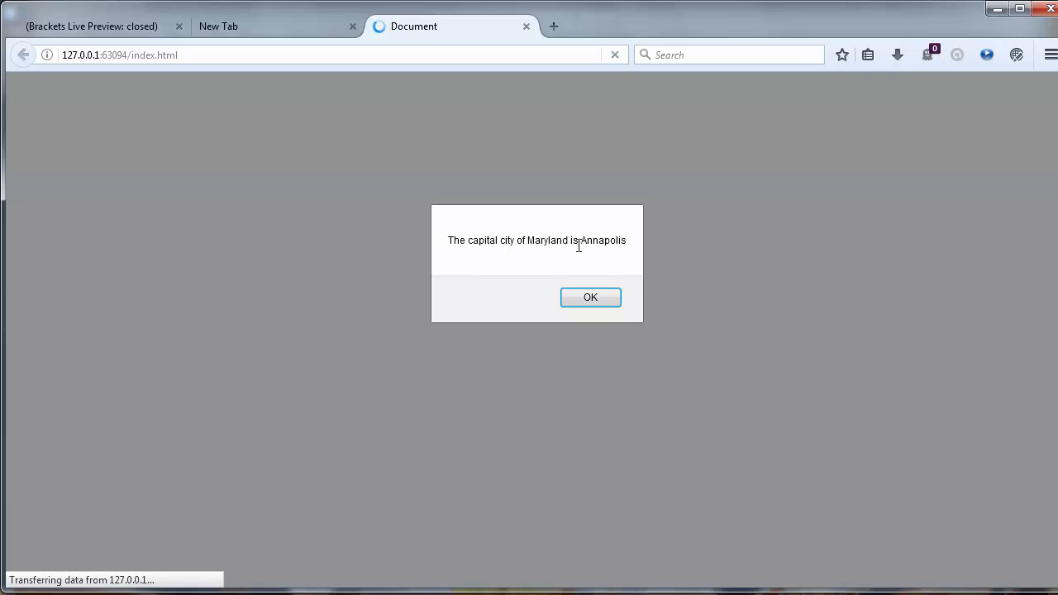
mouse_move(342, 10)
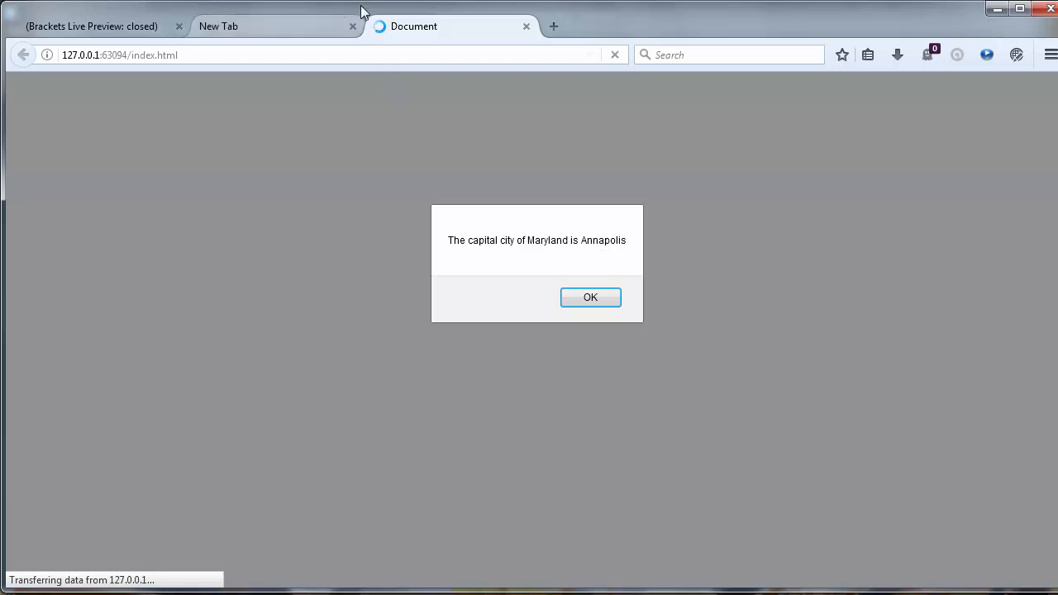
mouse_move(995, 10)
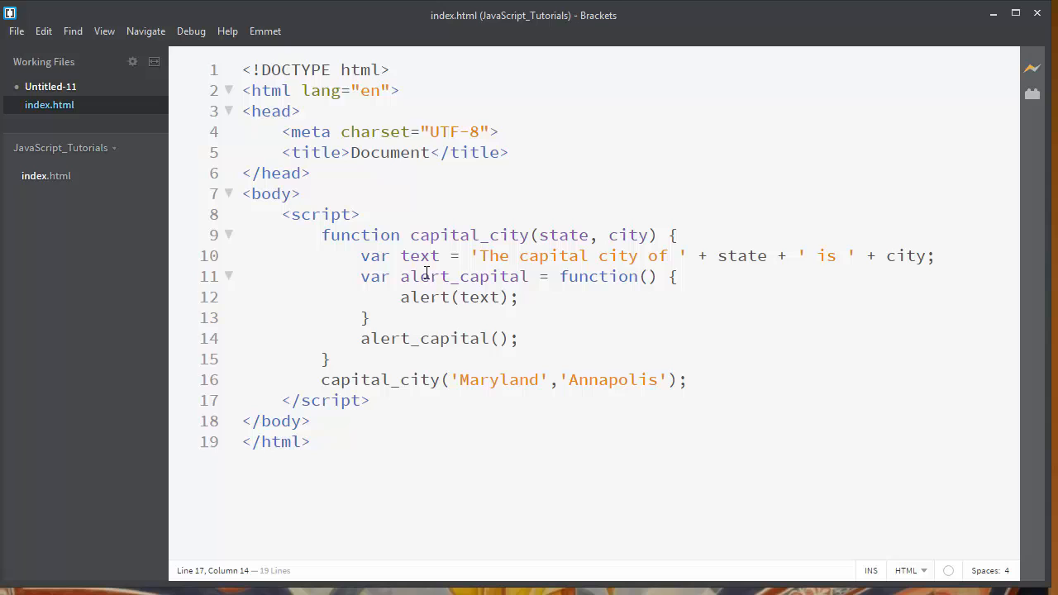
left_click_drag(400, 276, 562, 276)
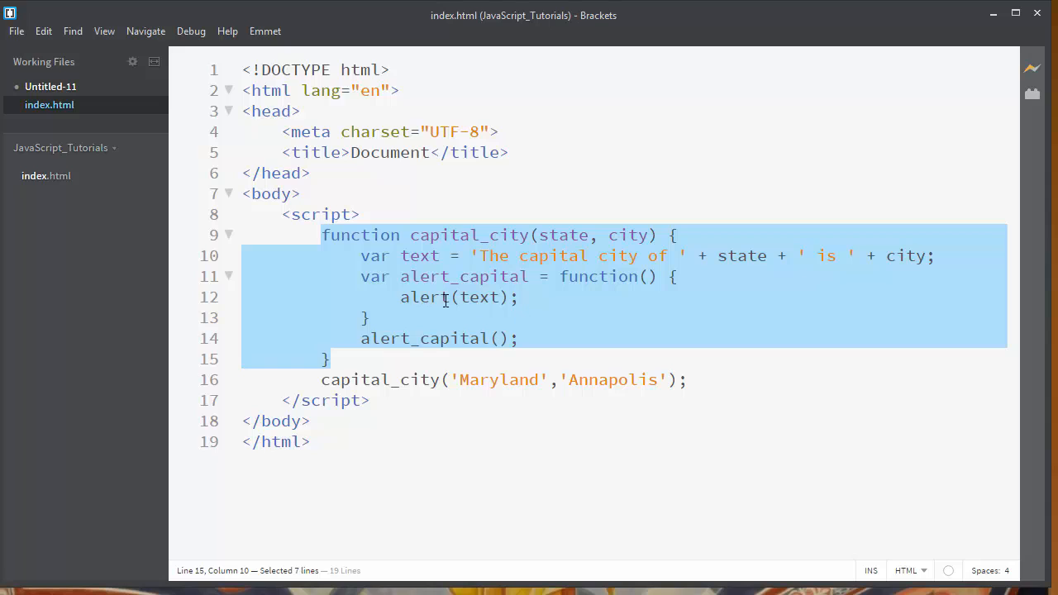
mouse_move(472, 301)
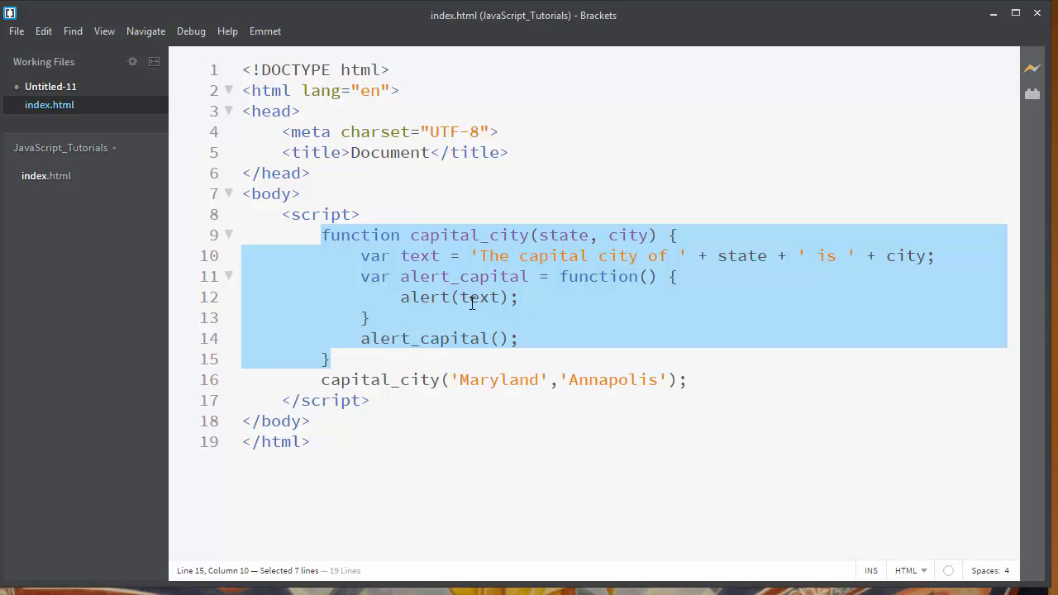
mouse_move(526, 379)
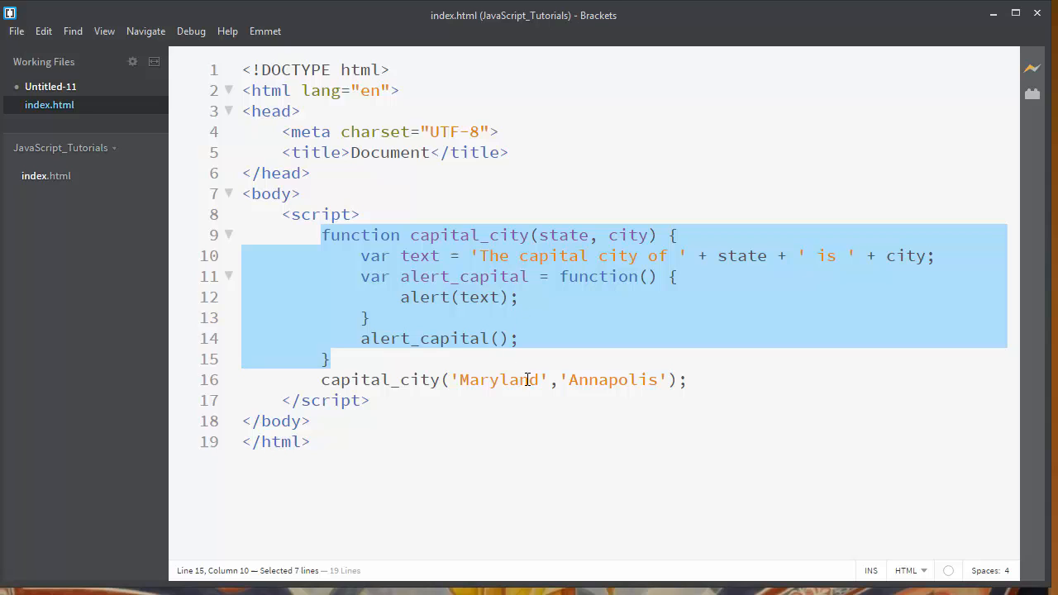